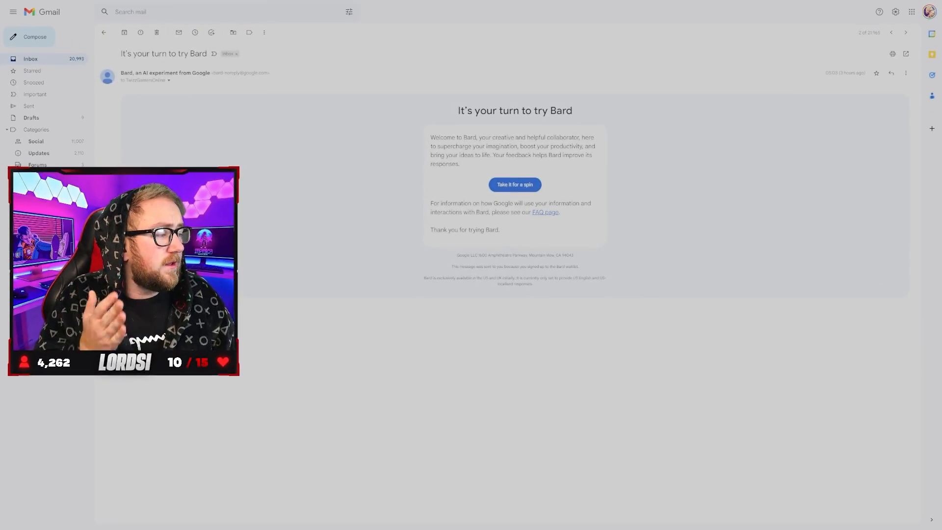
Highlight the 'It's your turn to try Bard' heading and launch Bard with 'Take it for a spin'
{"action": "double_click", "coordinate": [149, 53]}
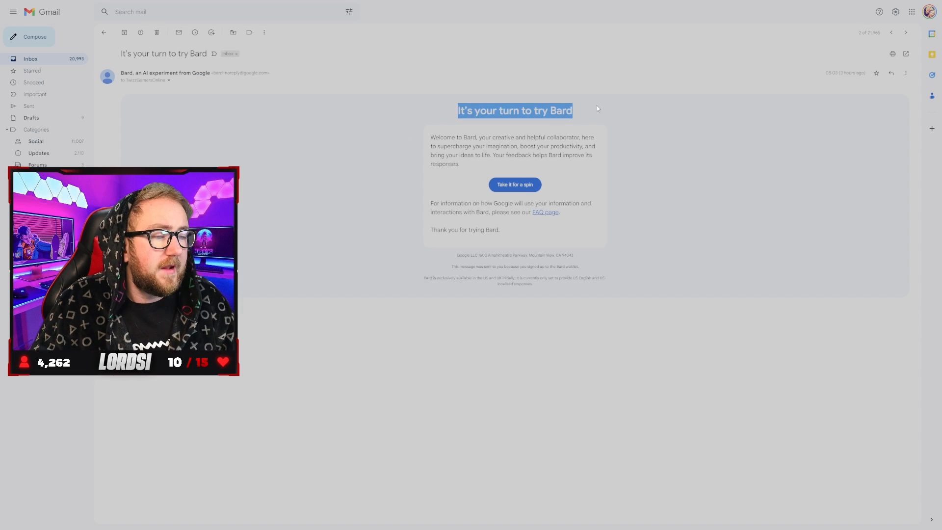
{"action": "mouse_move", "coordinate": [514, 185]}
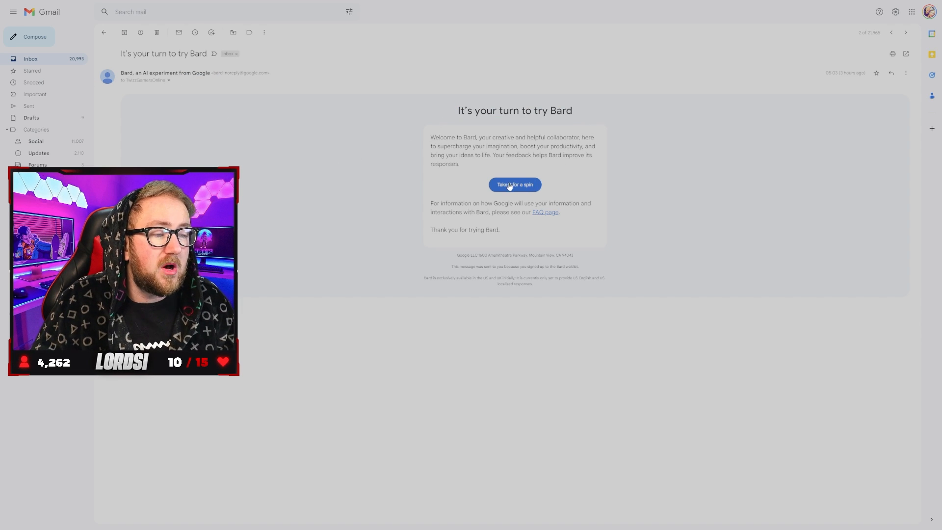
{"action": "left_click", "coordinate": [514, 185]}
{"action": "type", "text": "hello"}
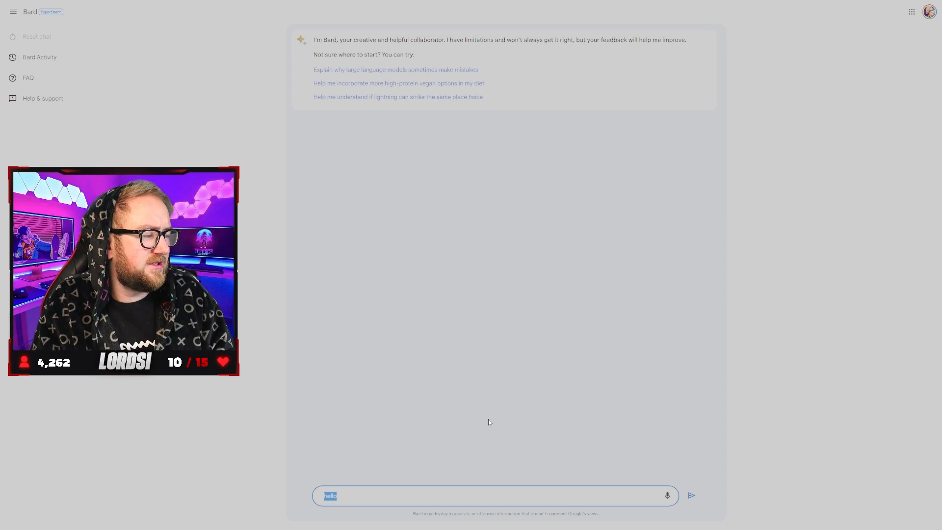
Send 'hello' to Bard, then draft the James Webb discoveries question for a 9-year-old
{"action": "left_click", "coordinate": [690, 495]}
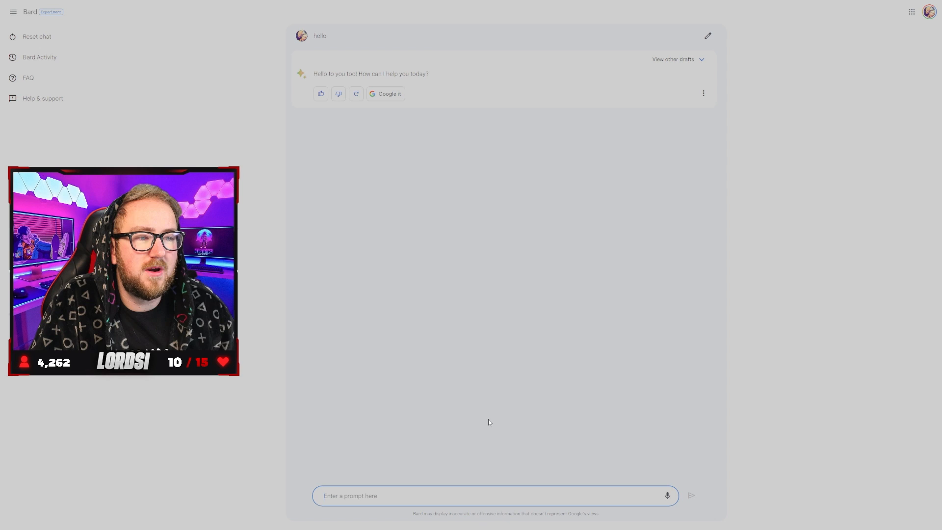
{"action": "type", "text": "What new discoveries from the James Webb Space Telescope can I tell my 9 year old about?"}
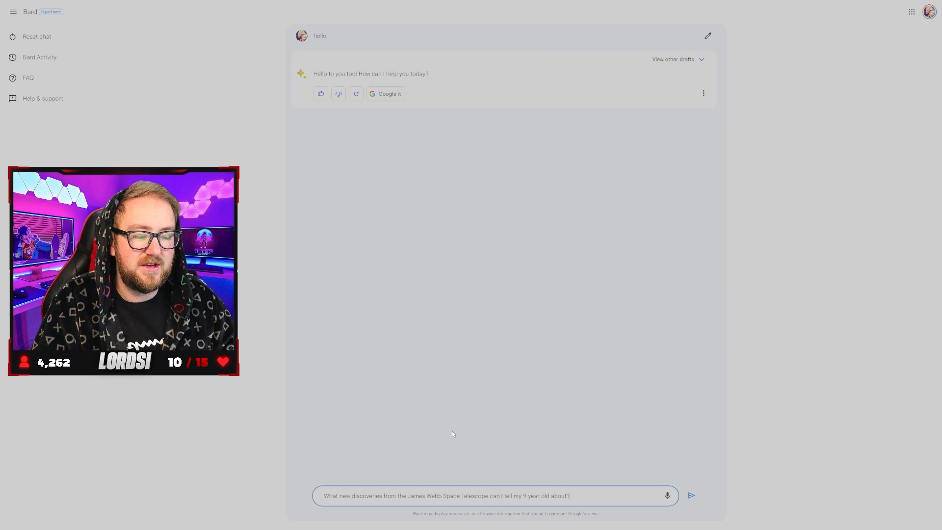
Send the James Webb Space Telescope question and give Bard's reply a thumbs down
{"action": "left_click", "coordinate": [690, 495]}
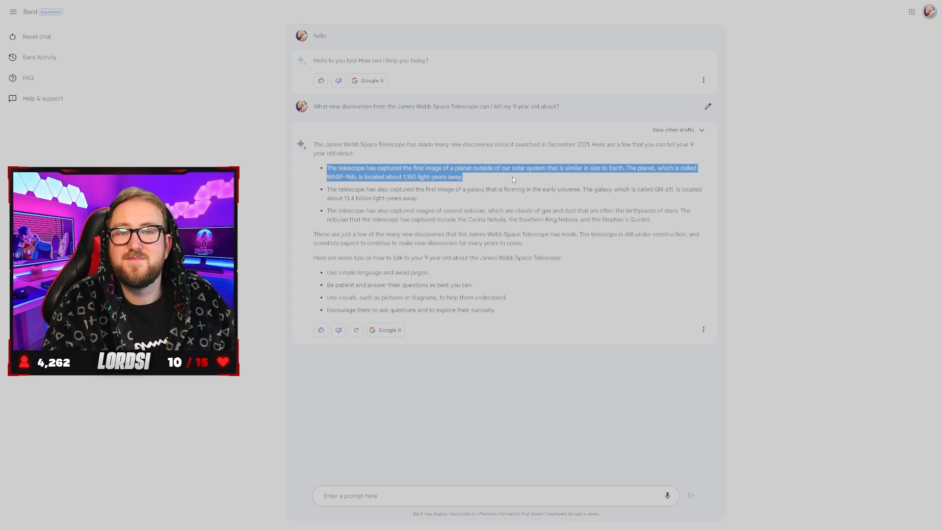
{"action": "left_click", "coordinate": [512, 179]}
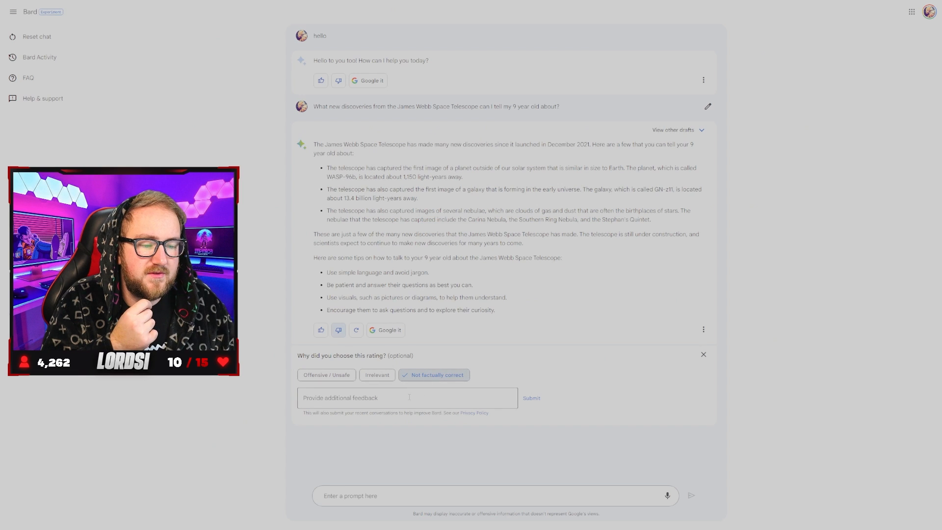
Submit the 'Not factually correct' rating on Bard's James Webb answer
{"action": "left_click", "coordinate": [530, 398]}
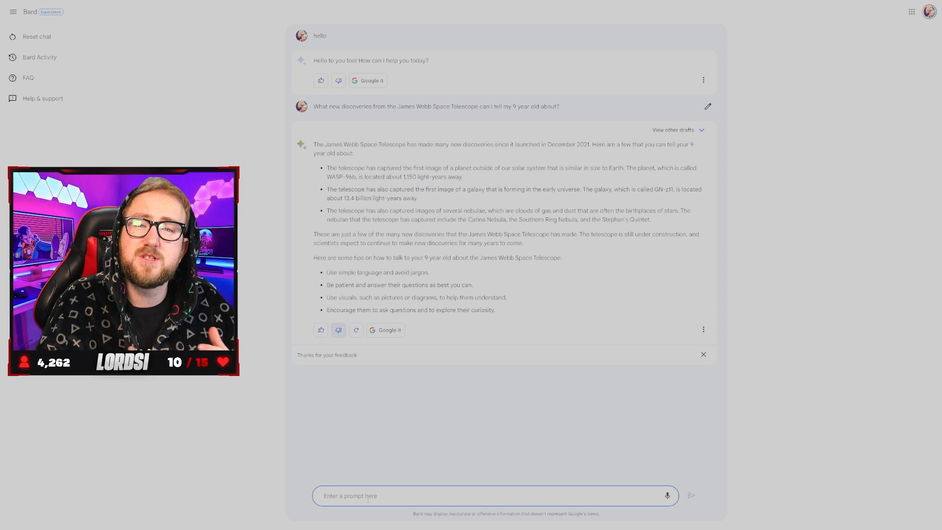
Request a simple Unity 3D player health script and review the returned PlayerHealth C# code
{"action": "type", "text": "using"}
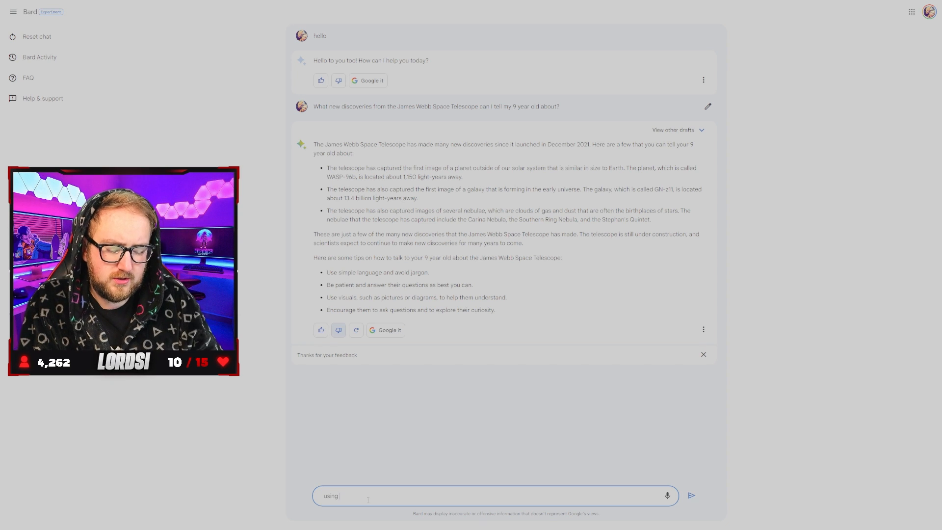
{"action": "type", "text": "unity 3d"}
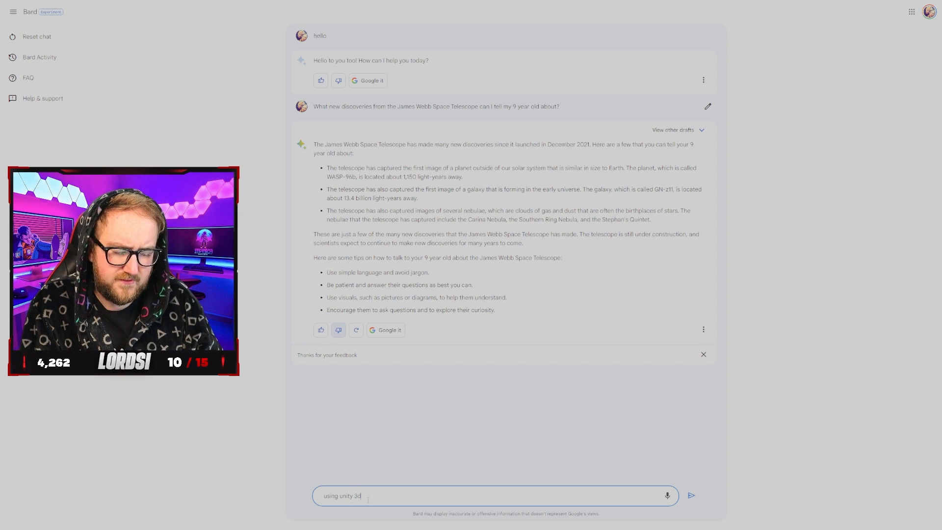
{"action": "type", "text": ", can you write me a sim"}
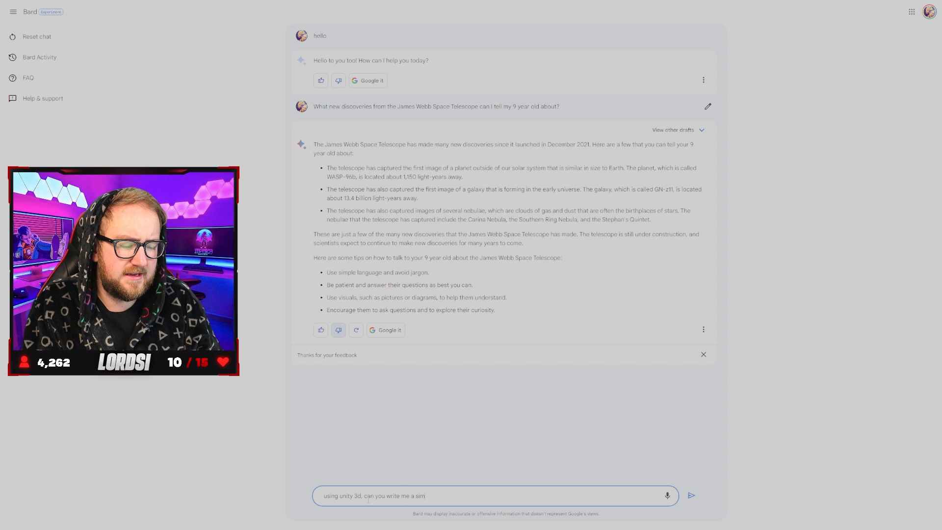
{"action": "type", "text": "ple script to give my player health"}
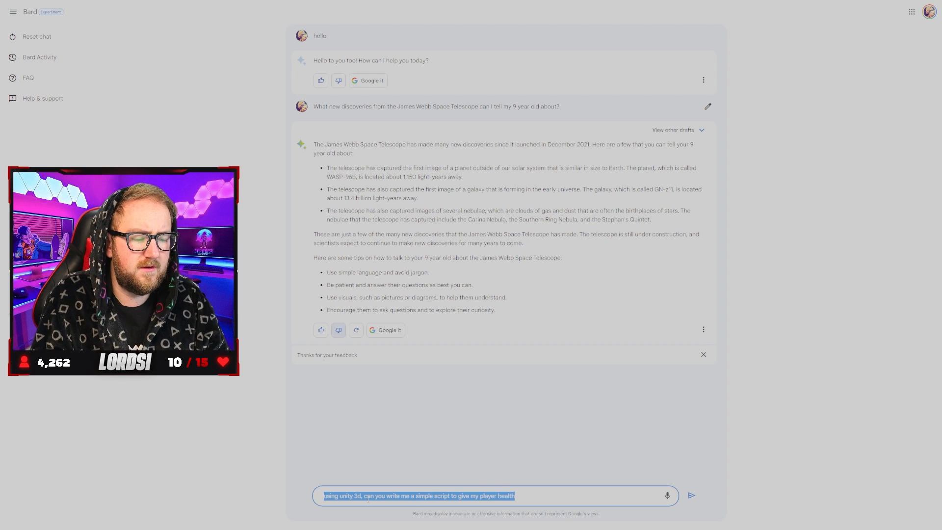
{"action": "left_click", "coordinate": [690, 496]}
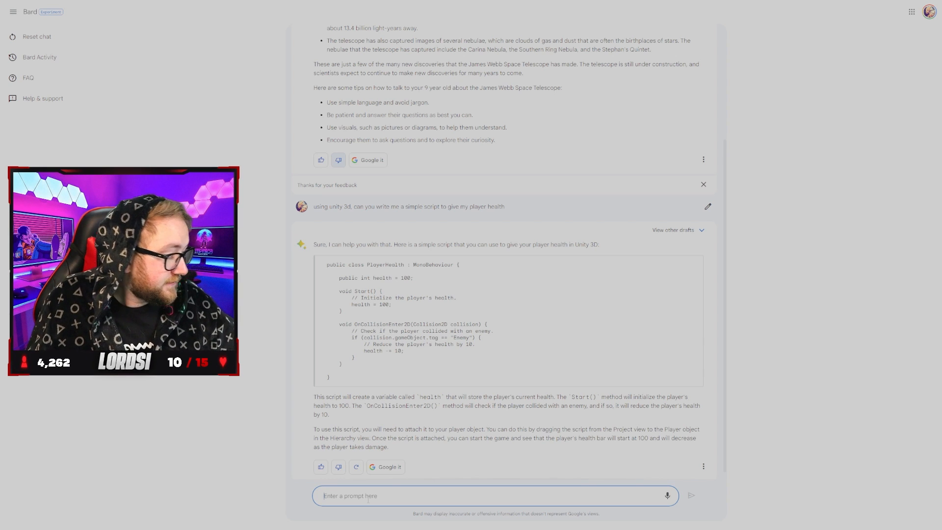
{"action": "scroll", "scroll_direction": "up", "scroll_amount": 3}
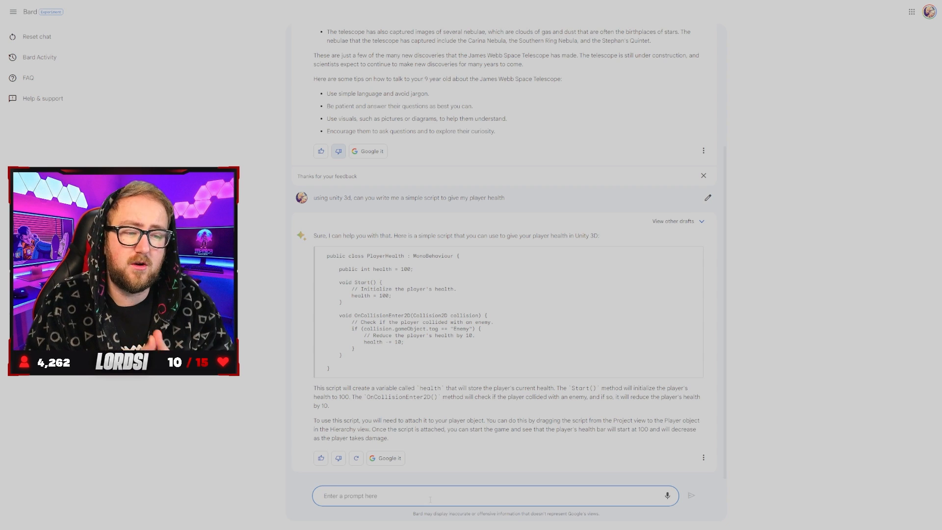
Ask Bard to extend the PlayerHealth script to display current health on a UI slider
{"action": "type", "text": "using"}
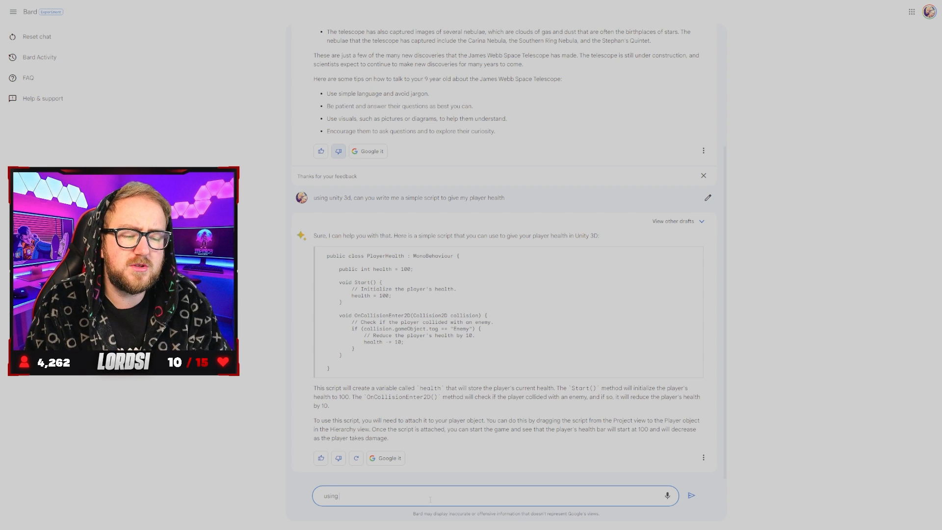
{"action": "type", "text": "that script you just wrote, can you make it displa"}
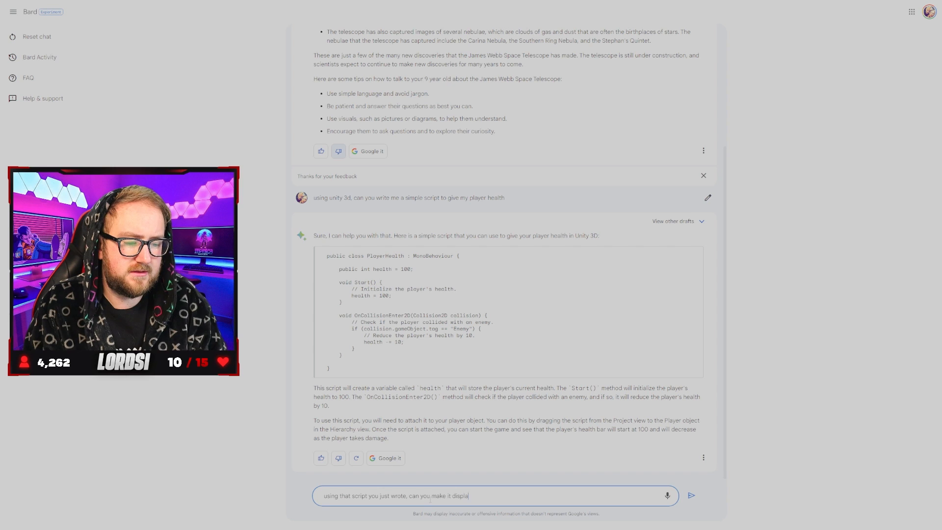
{"action": "type", "text": "y the current health on"}
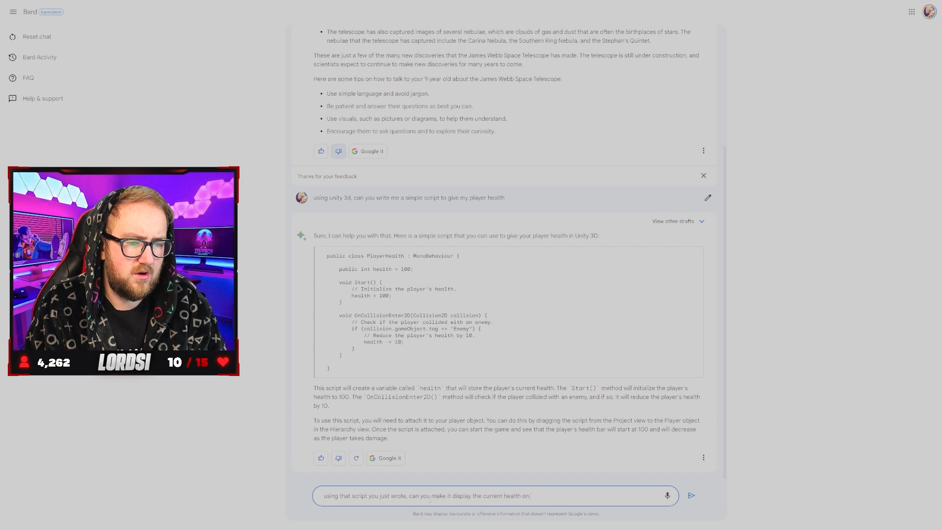
{"action": "type", "text": "a ui s"}
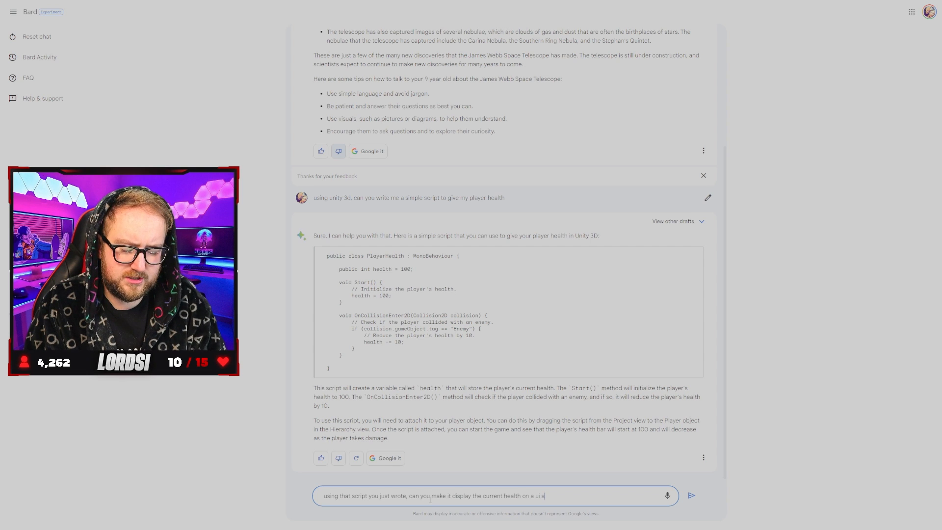
{"action": "left_click", "coordinate": [691, 495]}
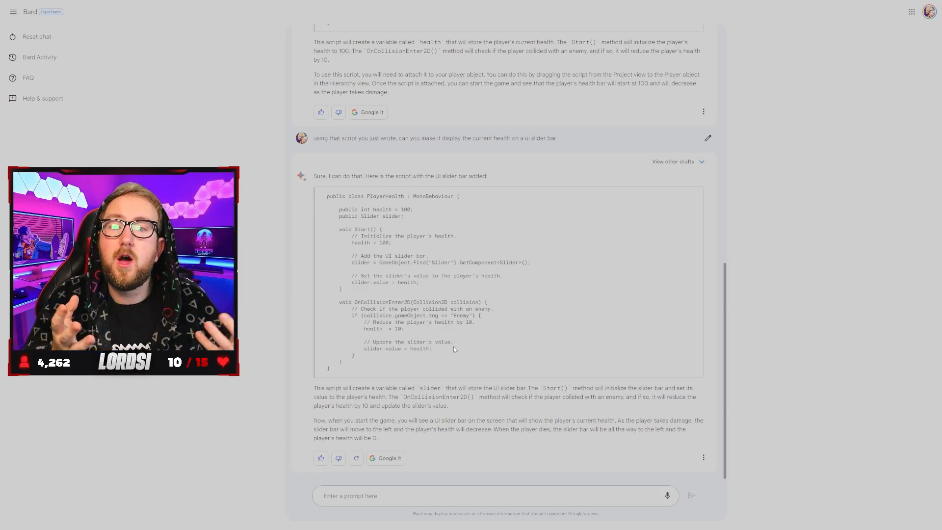
{"action": "mouse_move", "coordinate": [489, 413]}
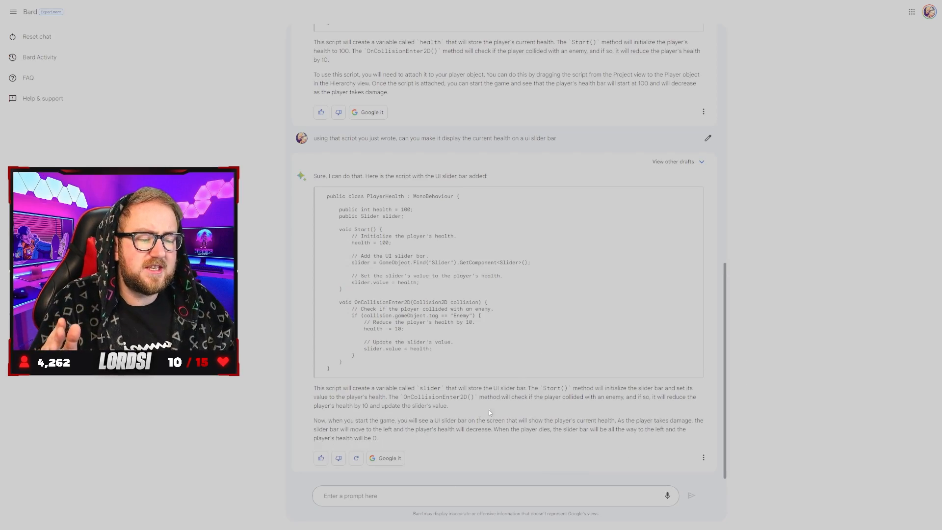
{"action": "left_click", "coordinate": [492, 495]}
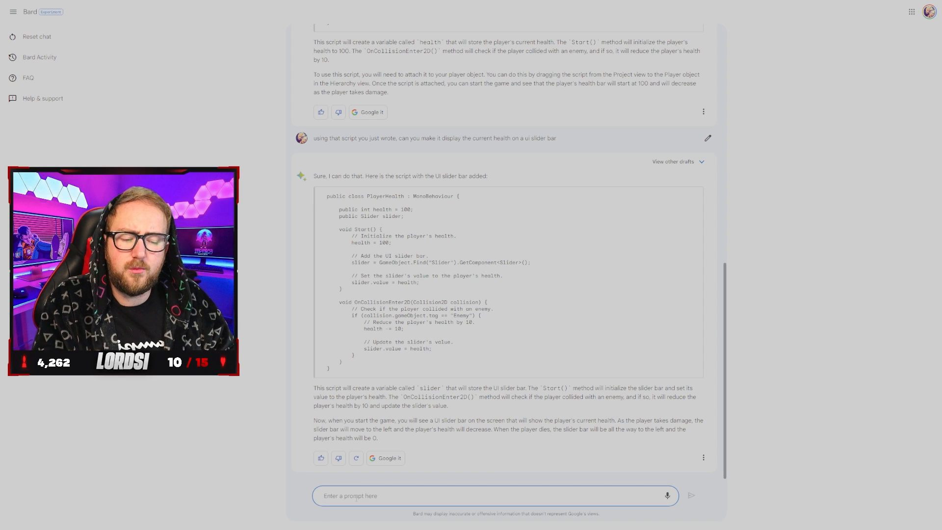
{"action": "type", "text": "can you w"}
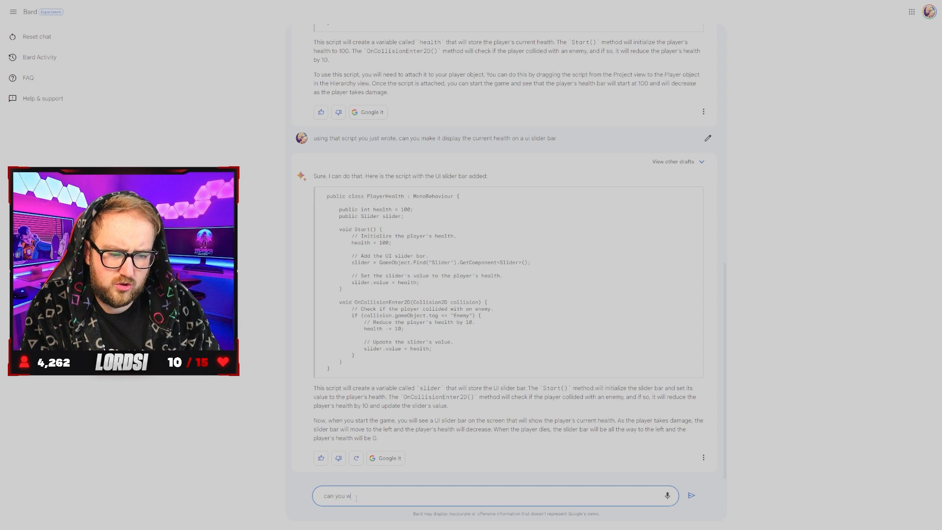
{"action": "type", "text": "rite me a"}
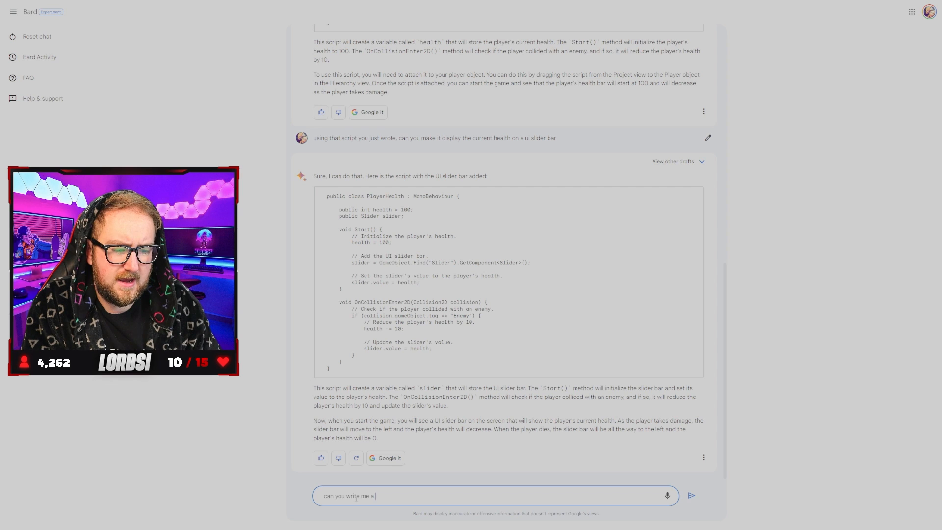
{"action": "type", "text": "piano s"}
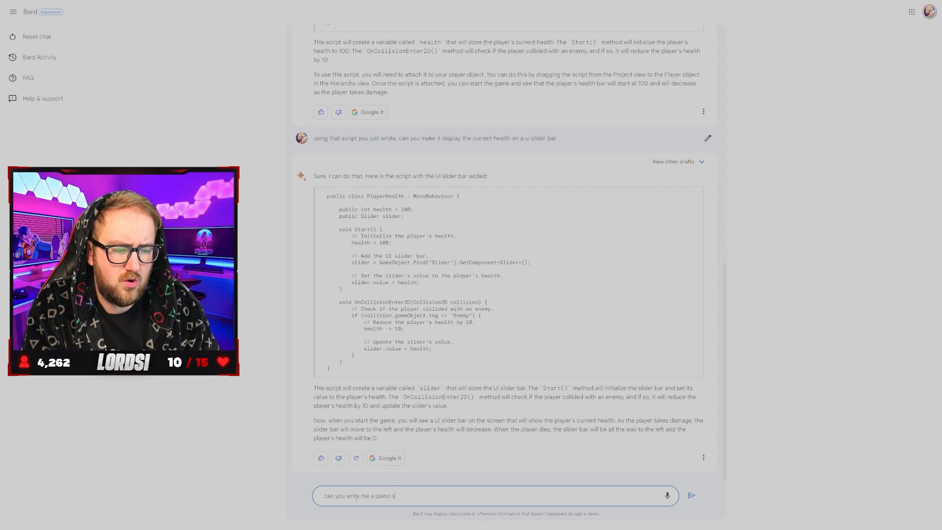
{"action": "type", "text": "horc"}
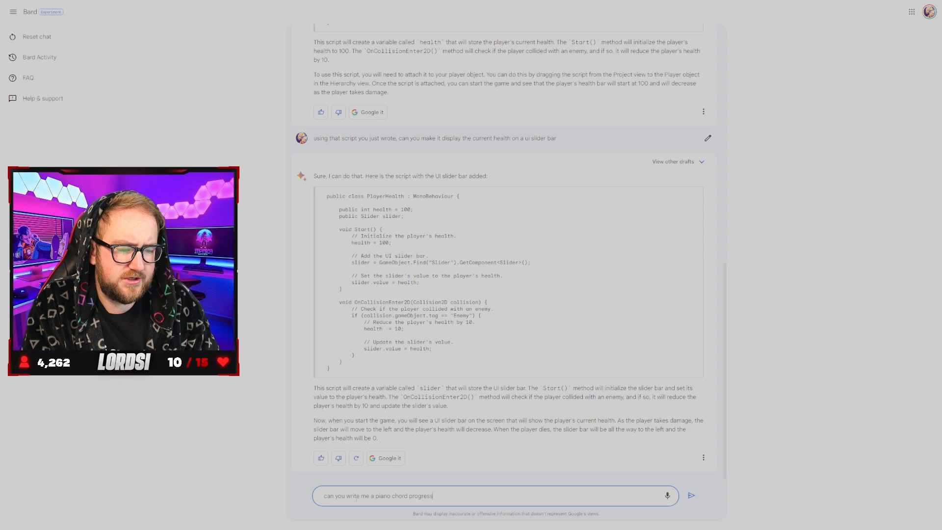
{"action": "type", "text": "ion for"}
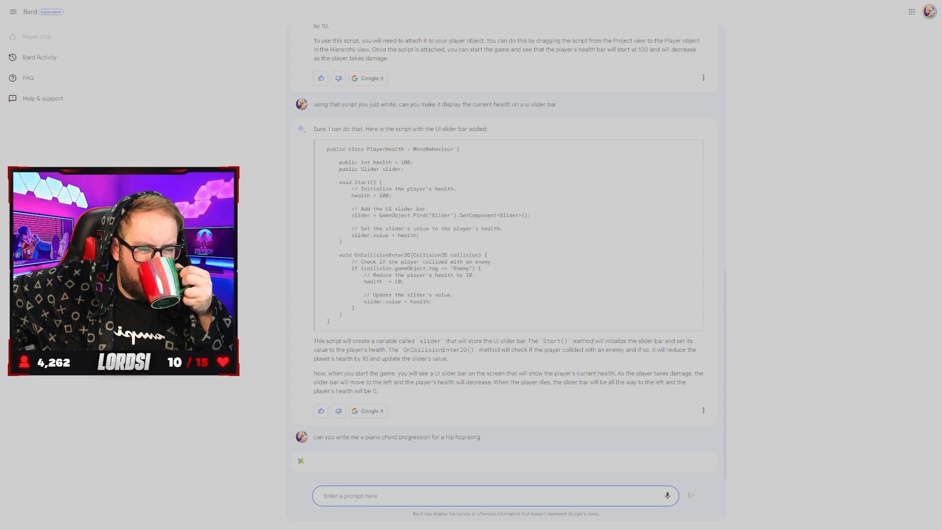
{"action": "scroll", "scroll_direction": "down", "scroll_amount": 3}
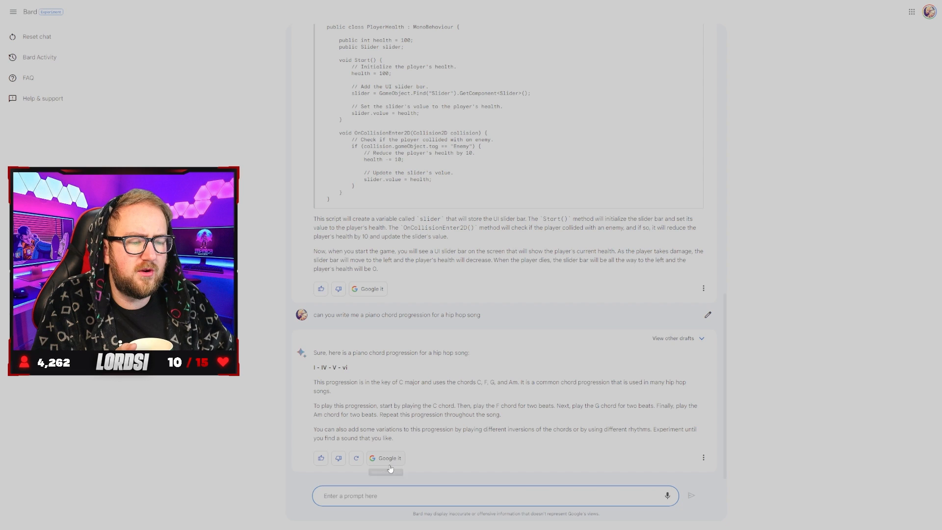
{"action": "mouse_move", "coordinate": [372, 505]}
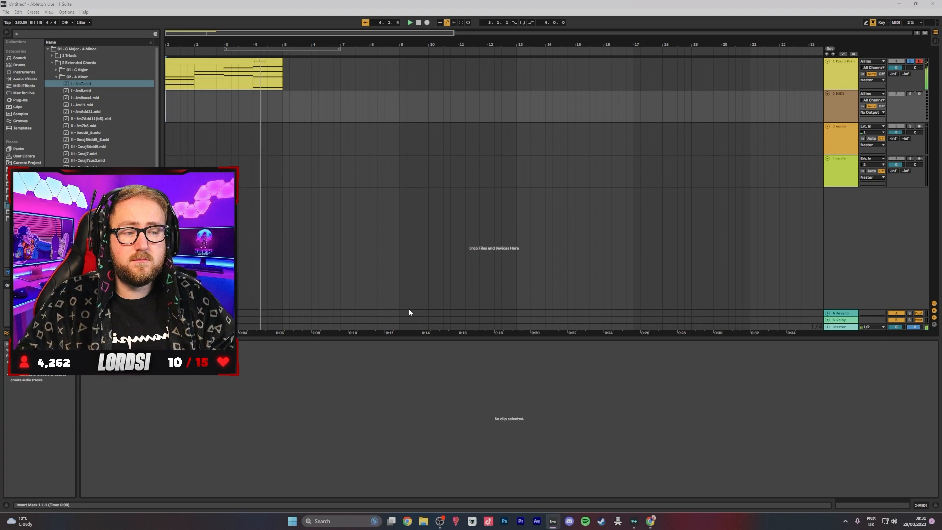
{"action": "double_click", "coordinate": [222, 66]}
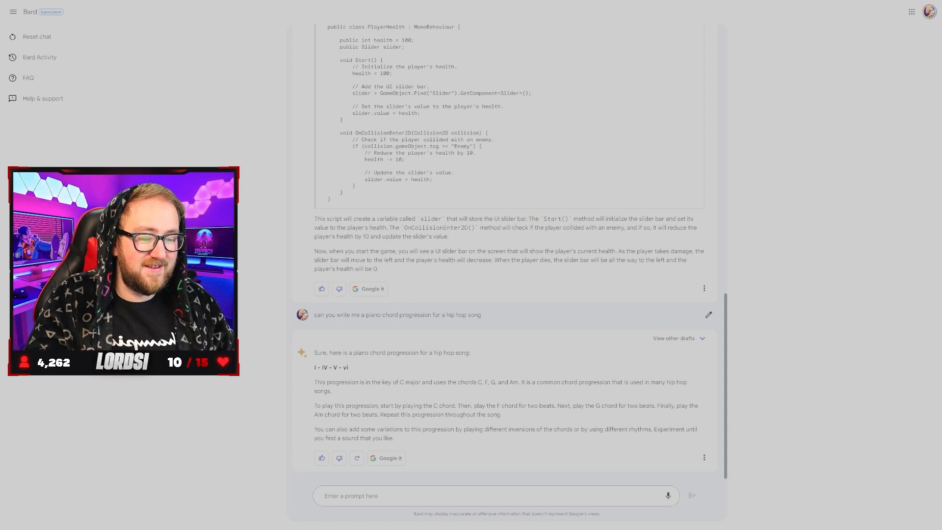
Ask what happens in the YouTube video link, then submit feedback on the wrong Matrix answer
{"action": "type", "text": "Can you te"}
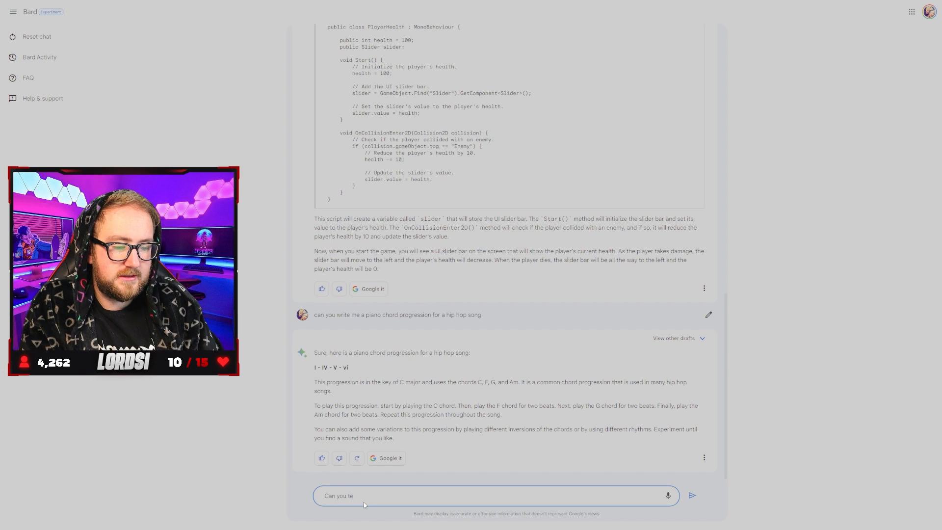
{"action": "type", "text": "ll me whats"}
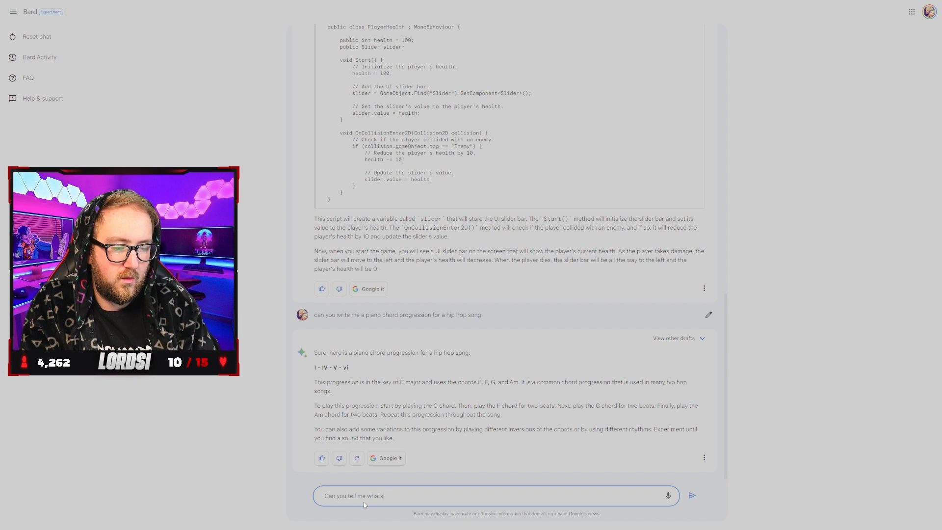
{"action": "type", "text": "happen"}
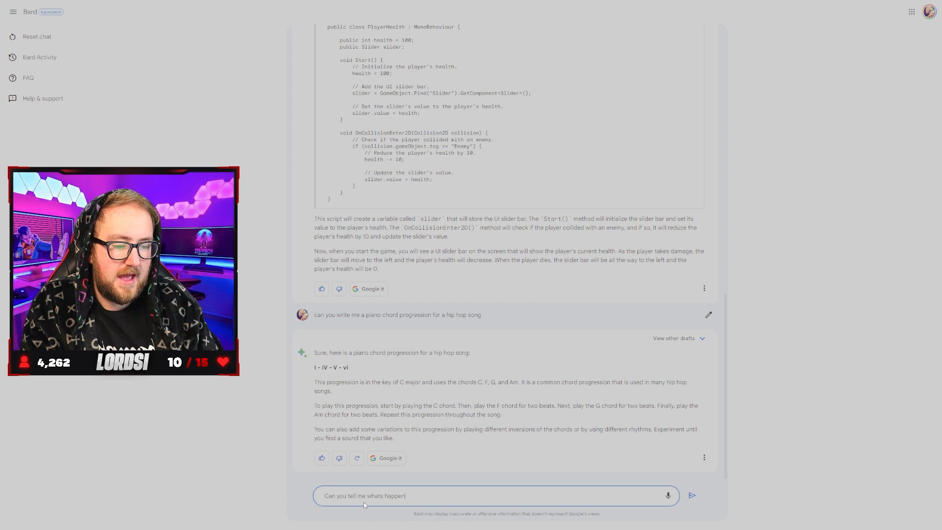
{"action": "type", "text": "ing in this video https://youtu.be/1rgKOkcklAs"}
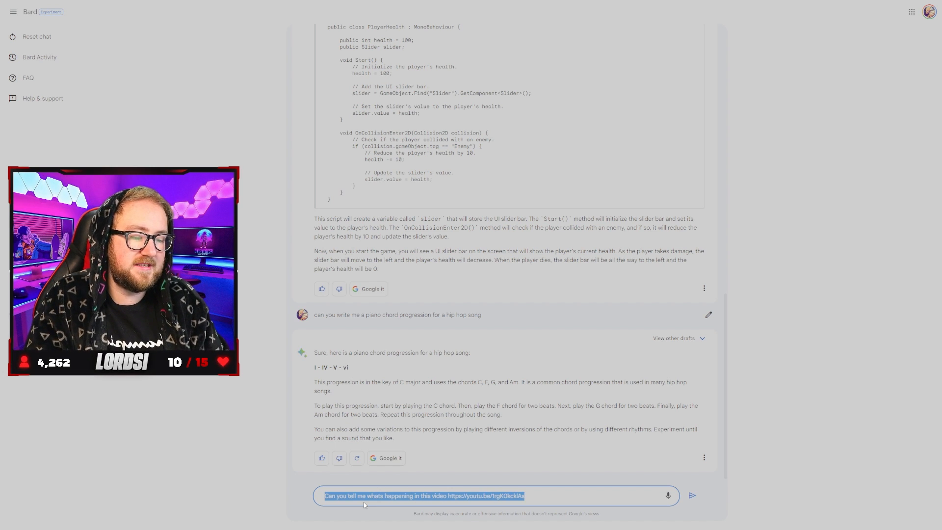
{"action": "left_click", "coordinate": [691, 495]}
{"action": "type", "text": "has nothing to do with the ma"}
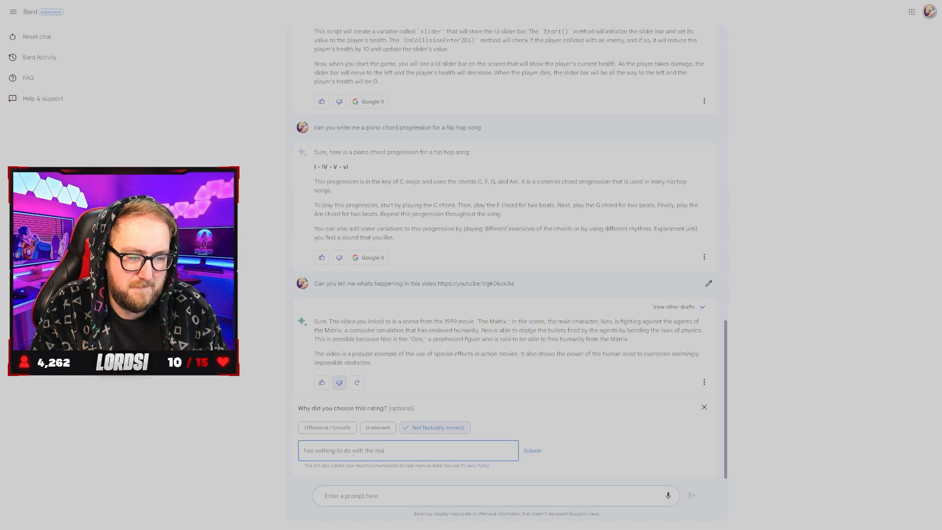
{"action": "left_click", "coordinate": [531, 451]}
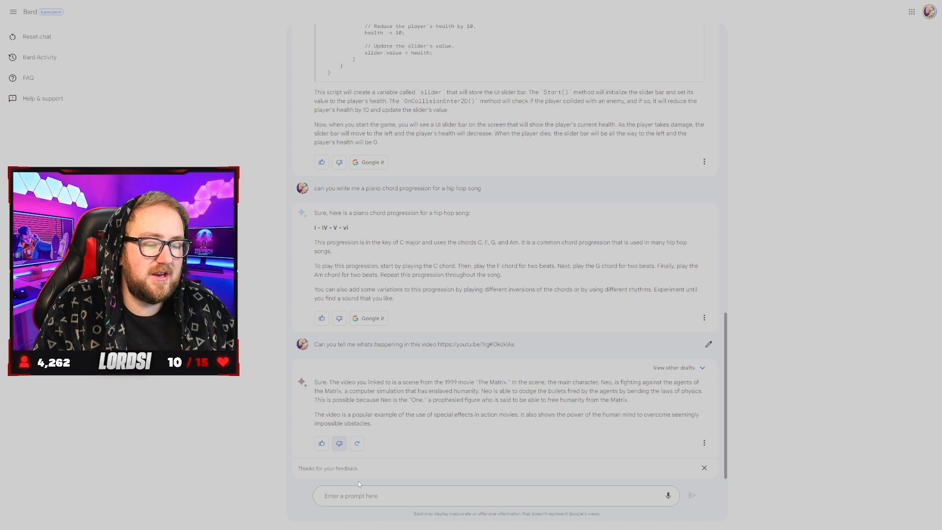
Ask for a bullet-point list of events in the new video link and compare the answer drafts
{"action": "type", "text": "Can you lis"}
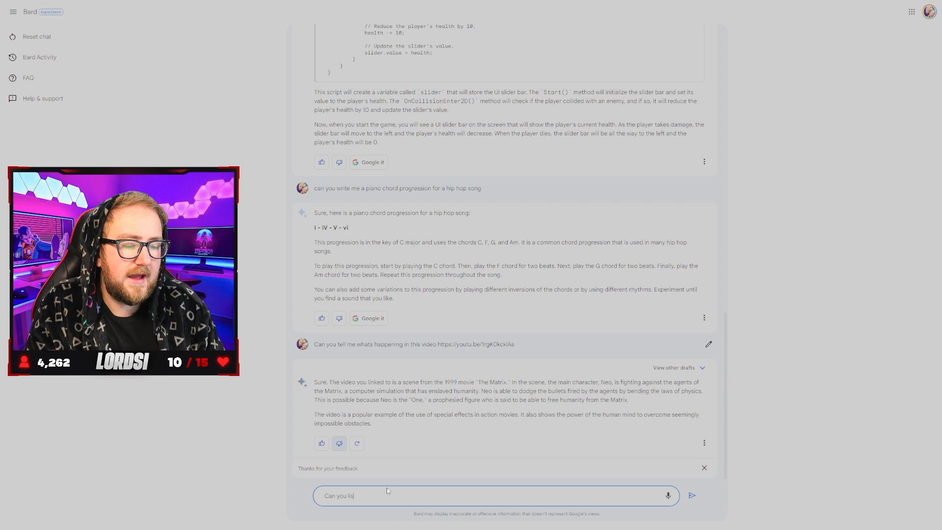
{"action": "type", "text": "t me in"}
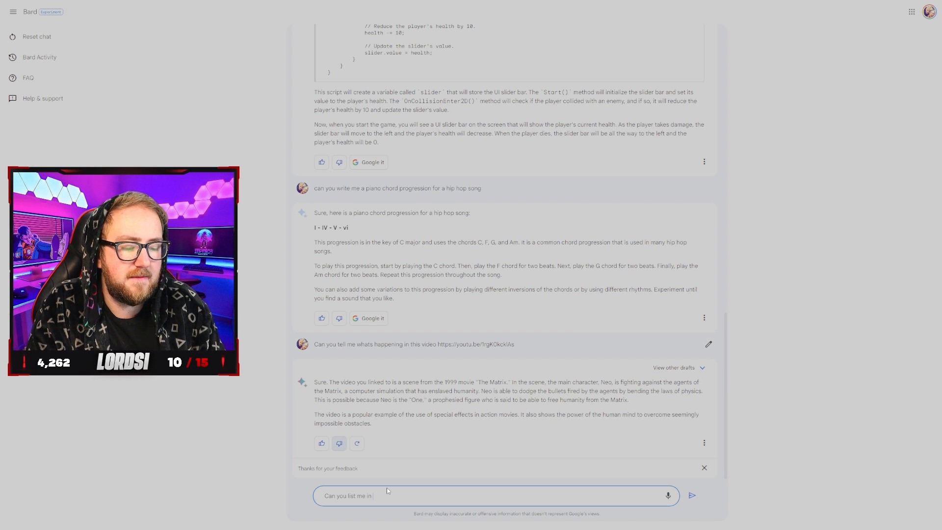
{"action": "type", "text": "bullet points, what h"}
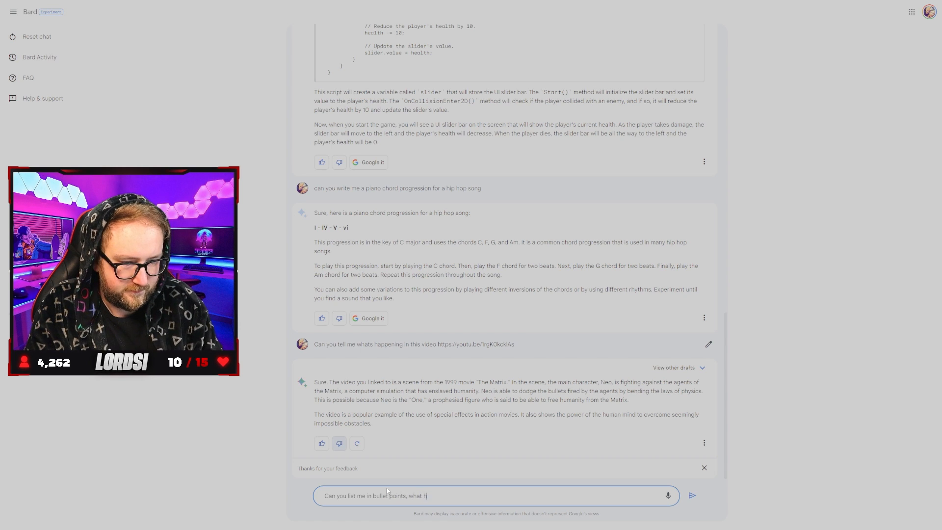
{"action": "type", "text": "appens in this video"}
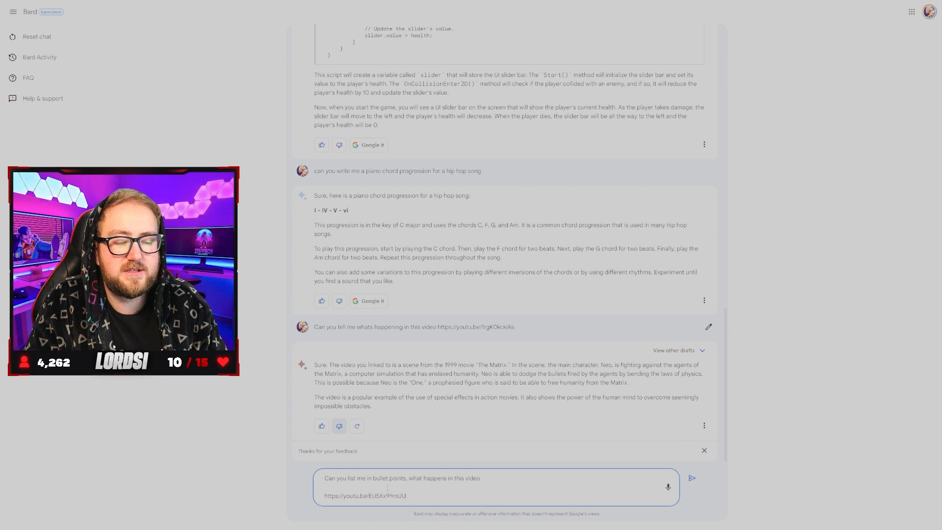
{"action": "left_click", "coordinate": [691, 477]}
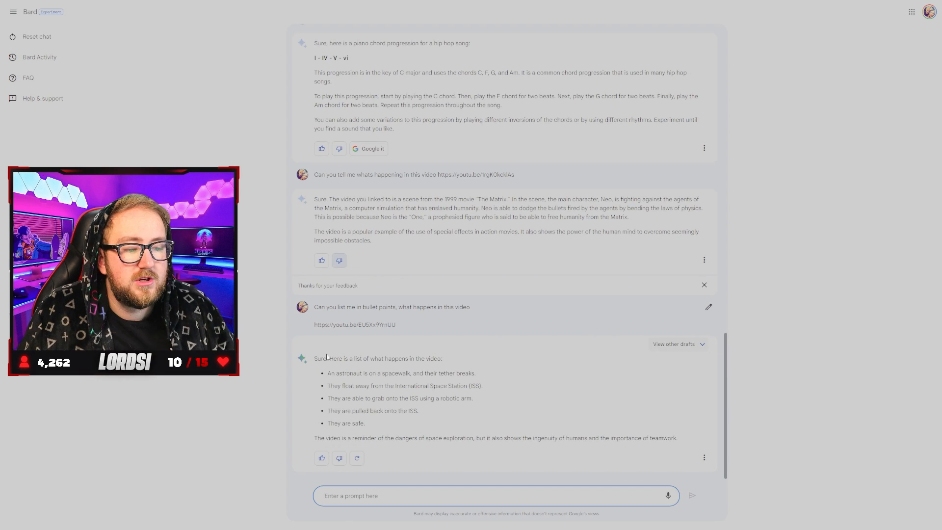
{"action": "left_click", "coordinate": [672, 344]}
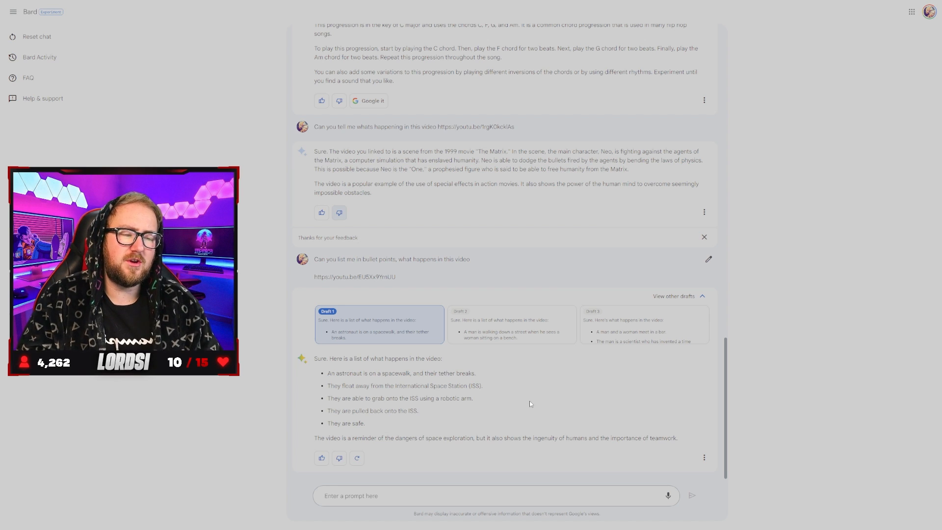
{"action": "left_click", "coordinate": [512, 324]}
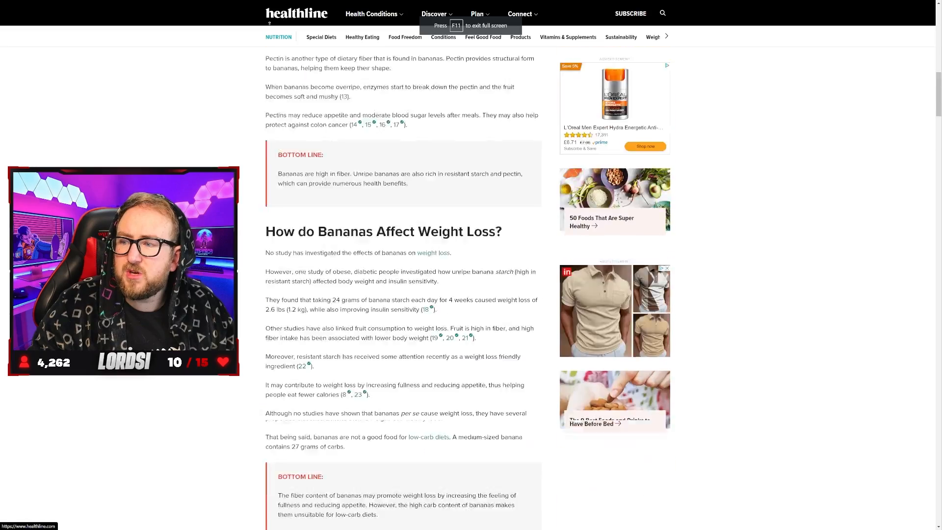
{"action": "scroll", "scroll_direction": "up", "scroll_amount": 3}
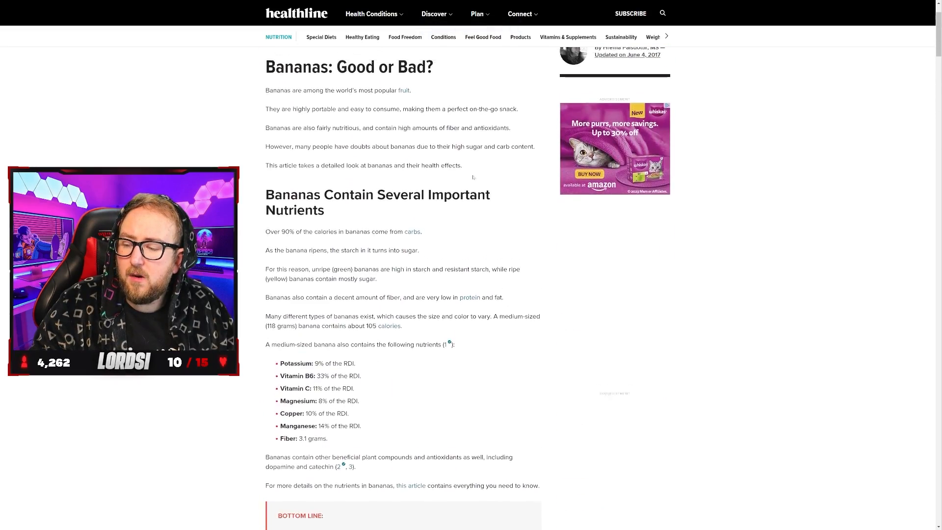
{"action": "scroll", "scroll_direction": "up", "scroll_amount": 3}
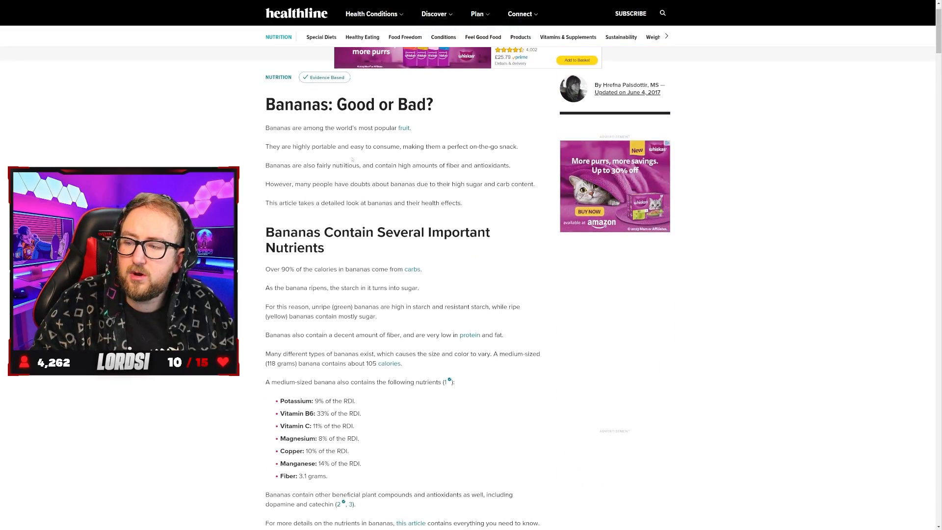
{"action": "scroll", "scroll_direction": "down", "scroll_amount": 3}
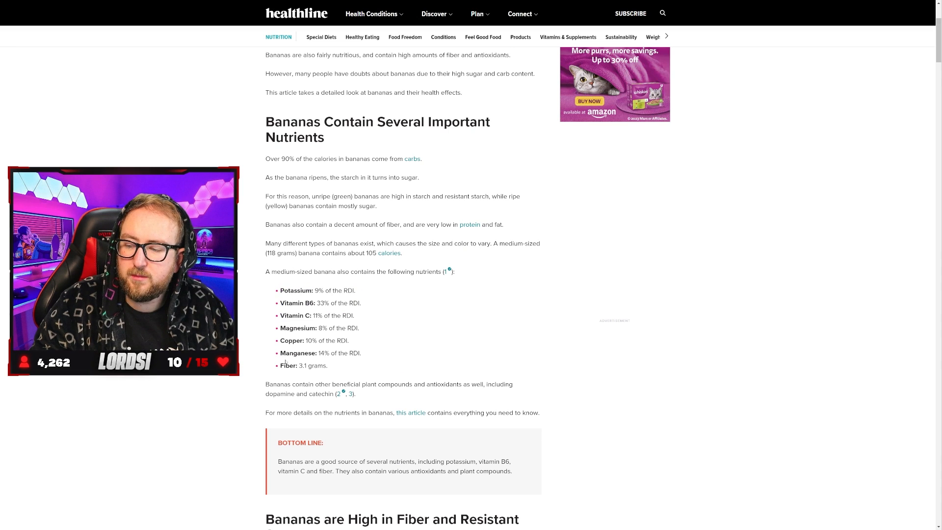
{"action": "scroll", "scroll_direction": "up", "scroll_amount": 3}
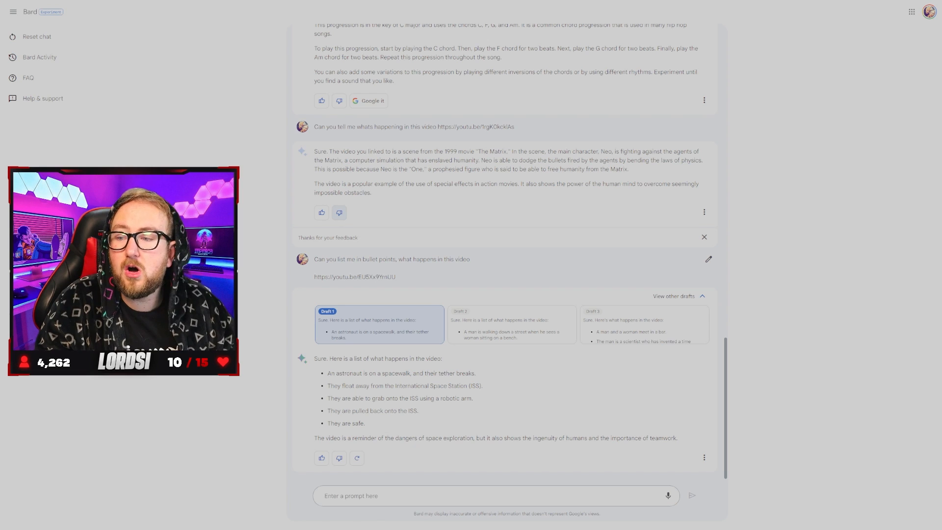
Ask 'Tell me about the information in this link' for the Healthline bananas article
{"action": "type", "text": "Tell me about the infoma"}
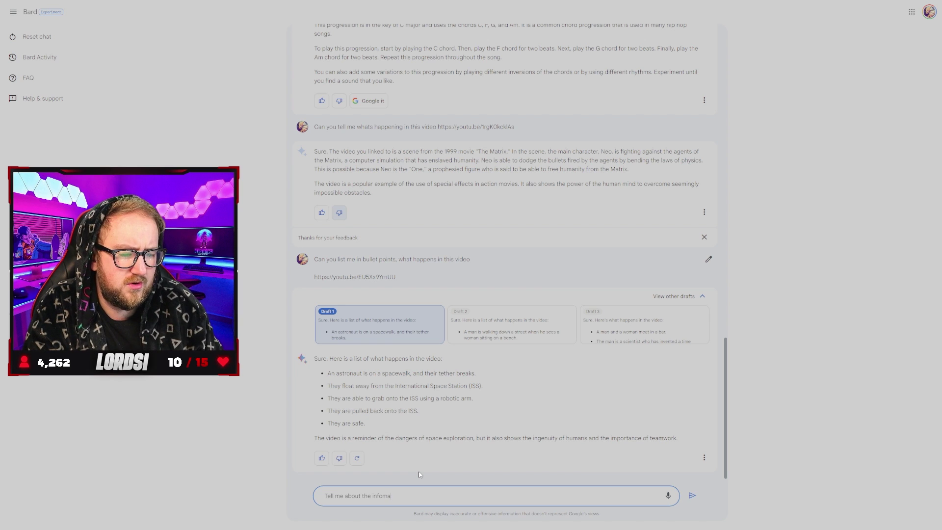
{"action": "left_click", "coordinate": [691, 495]}
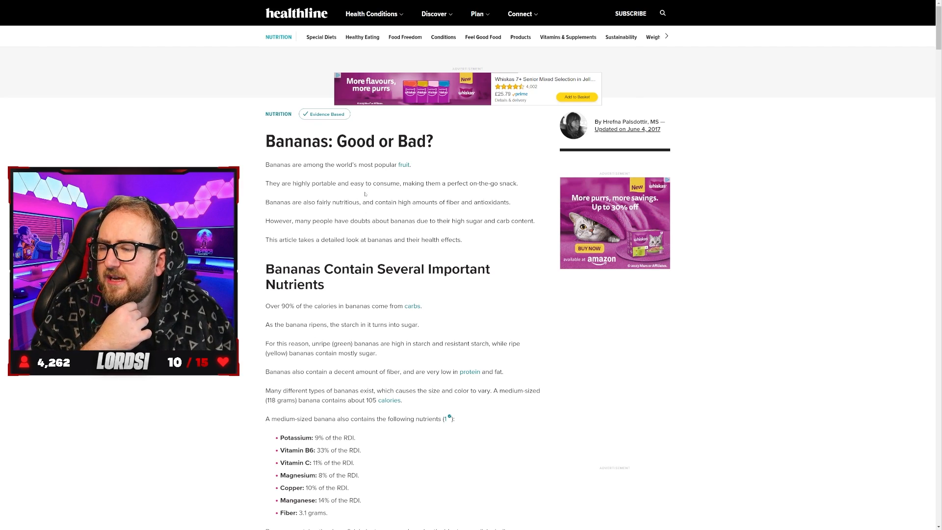
{"action": "scroll", "scroll_direction": "down", "scroll_amount": 3}
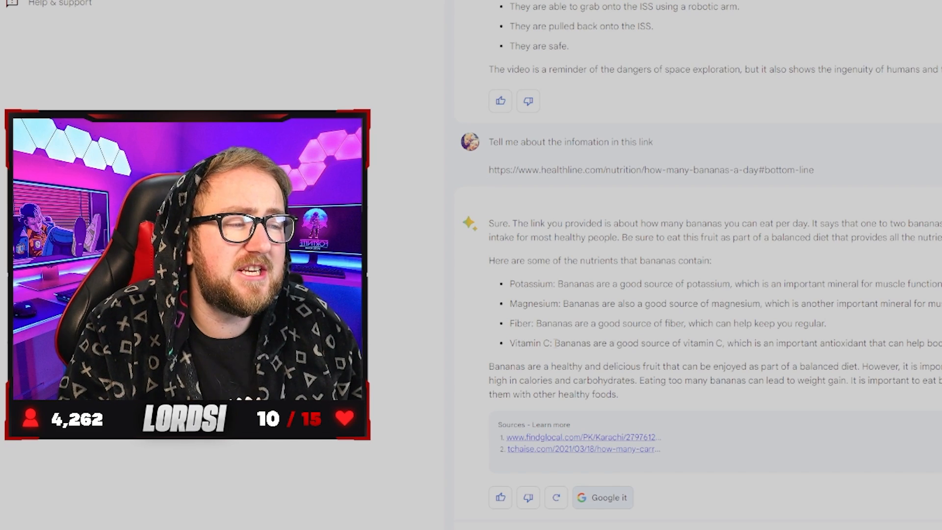
{"action": "mouse_move", "coordinate": [912, 407]}
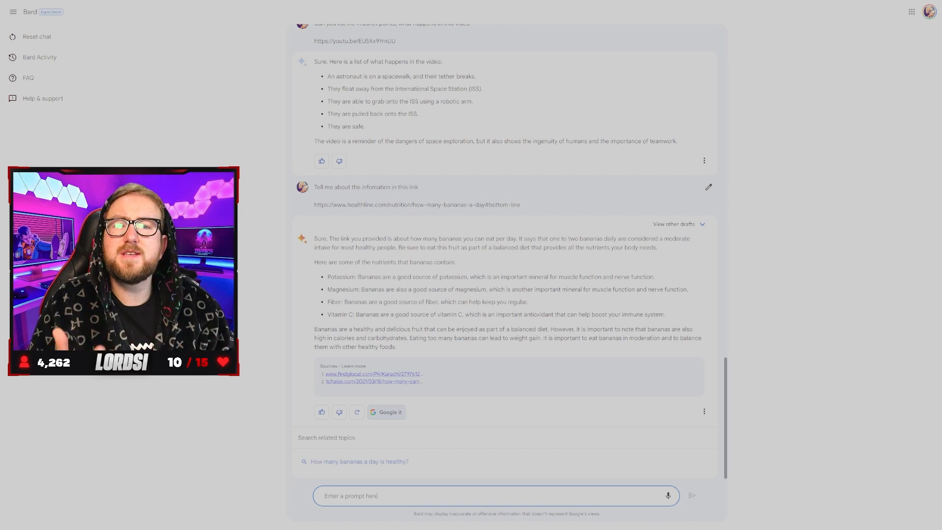
Send 'Write me a funny story about an astronaut that forgot his CD Player' on the moon
{"action": "type", "text": "what ca"}
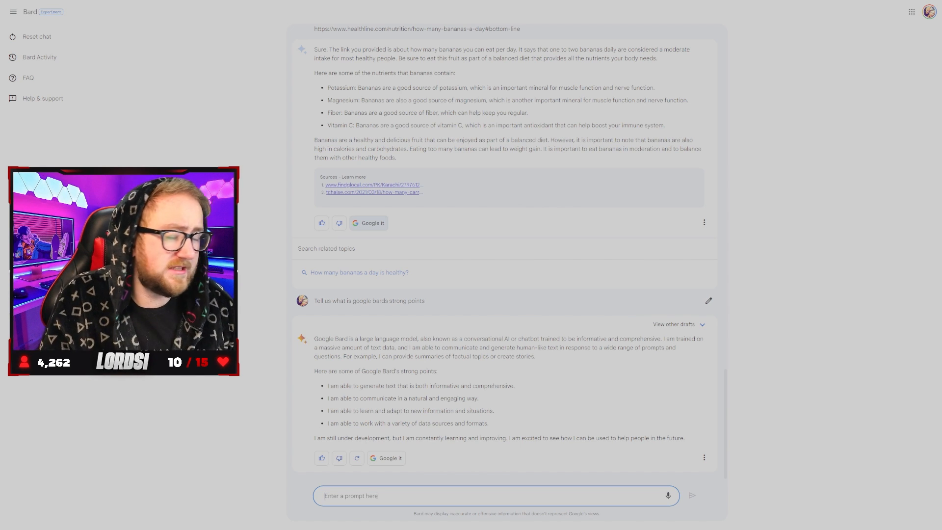
{"action": "type", "text": "Write me a"}
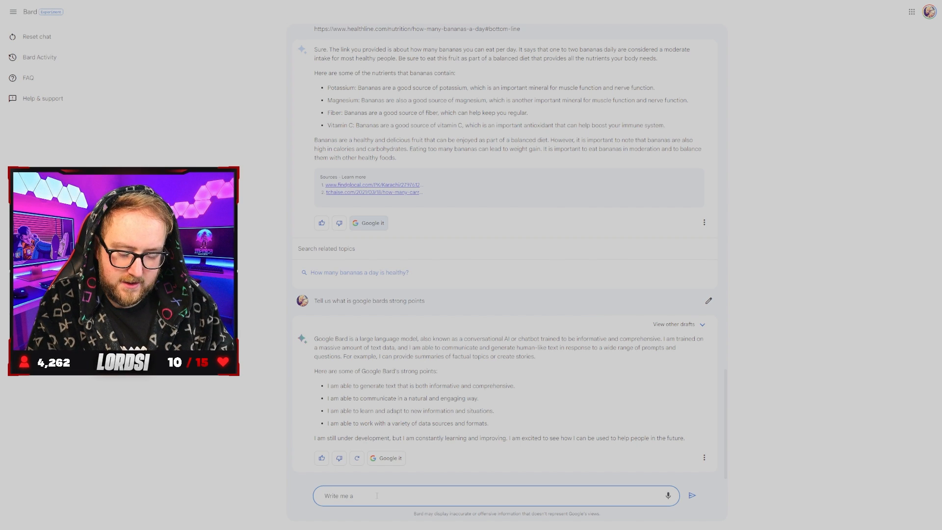
{"action": "type", "text": "funny s"}
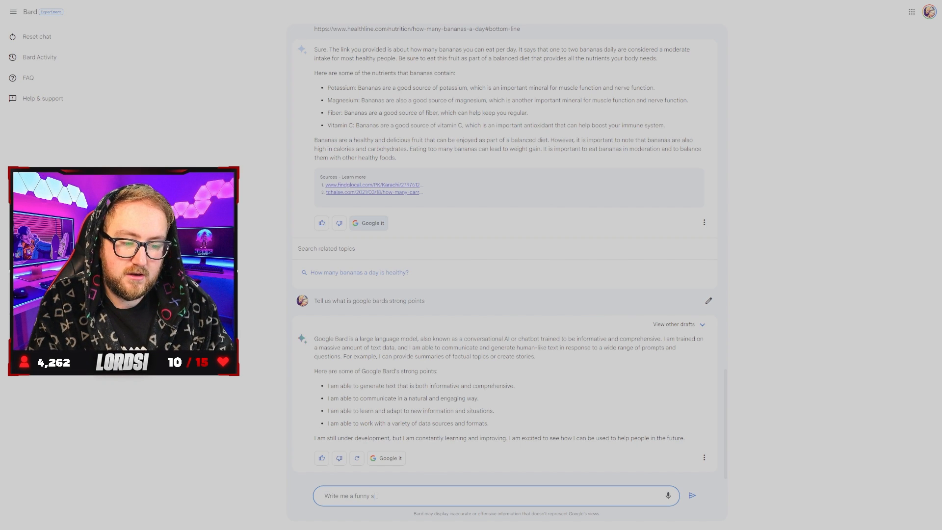
{"action": "type", "text": "tory about"}
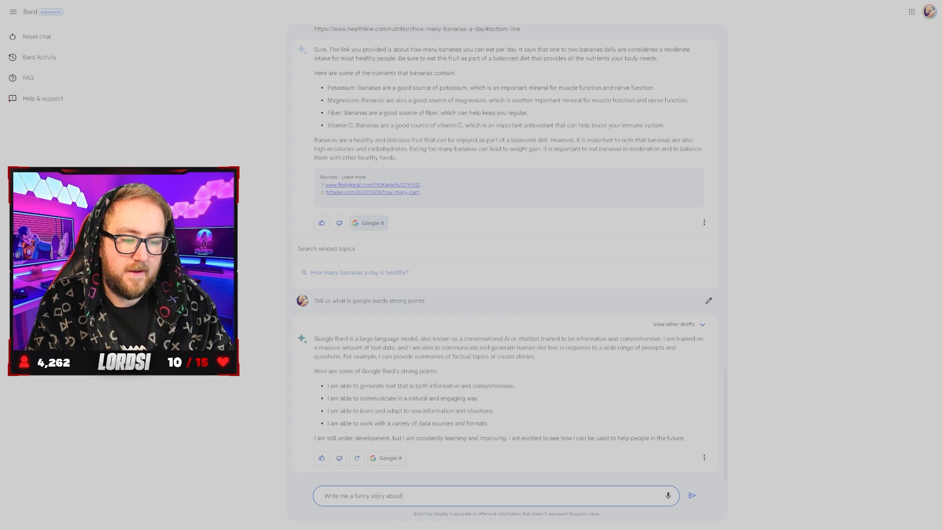
{"action": "type", "text": "an astro"}
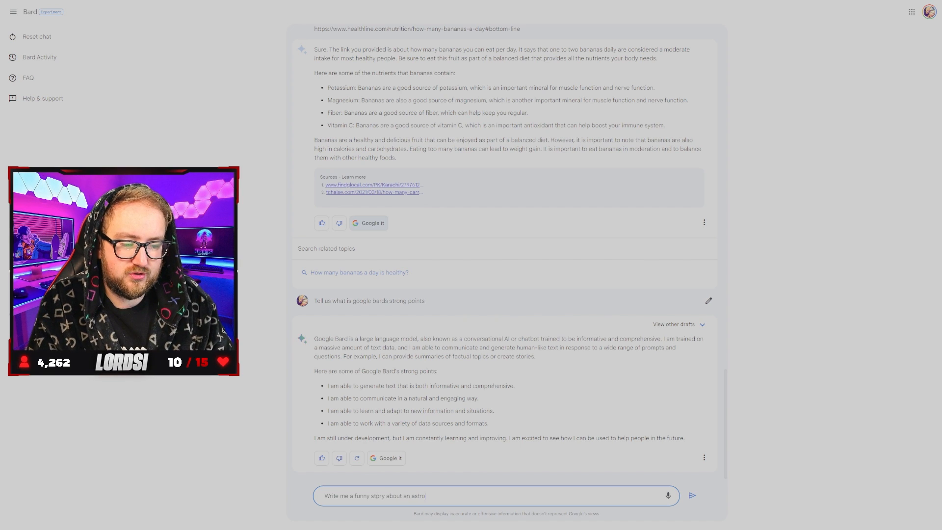
{"action": "type", "text": "naught that forgot"}
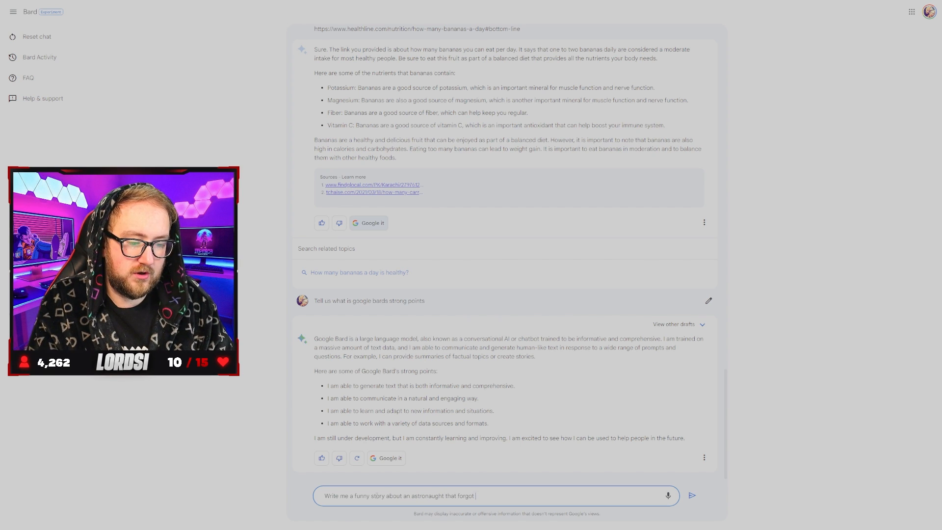
{"action": "type", "text": "his CD Player, only after he landed on"}
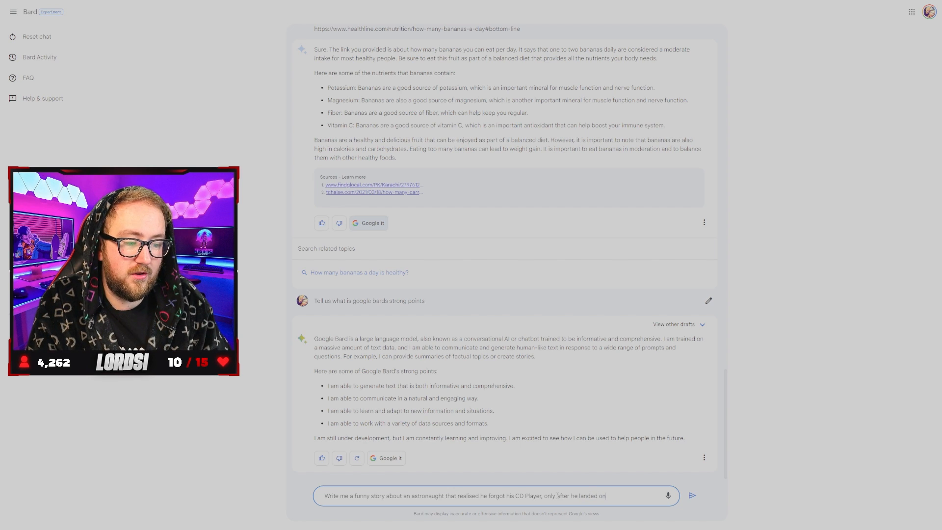
{"action": "type", "text": "the moon"}
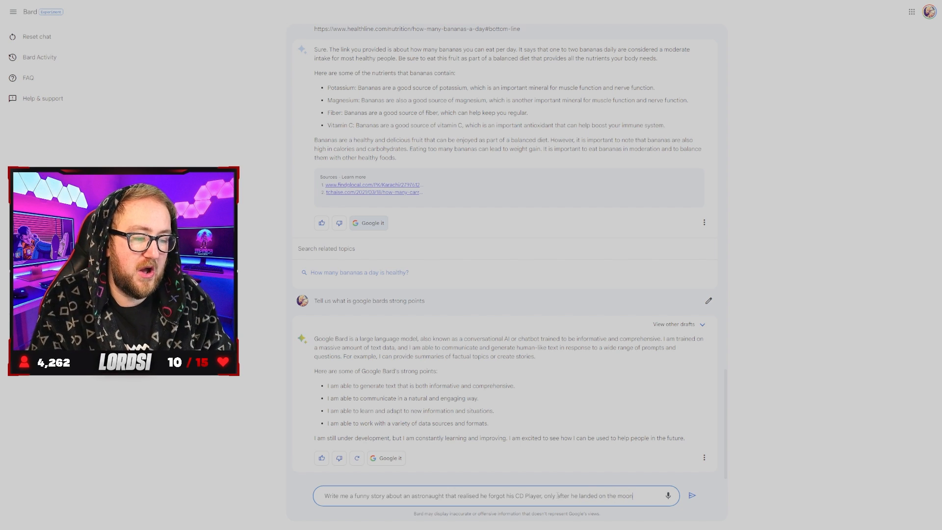
{"action": "left_click", "coordinate": [692, 496]}
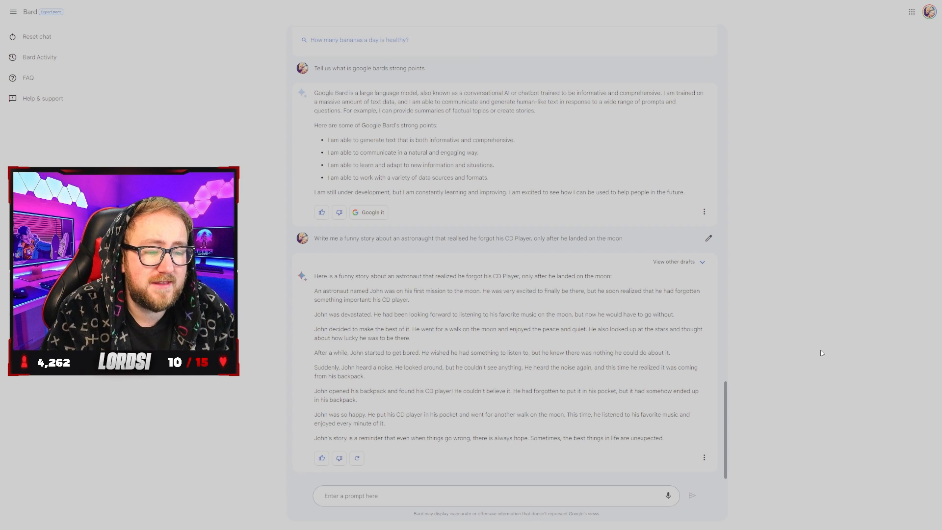
Ask Bard 'whats 5 + 7 x 10 - 3 x 17 + 5' and scroll to its worked answer of 29
{"action": "type", "text": "whats 5"}
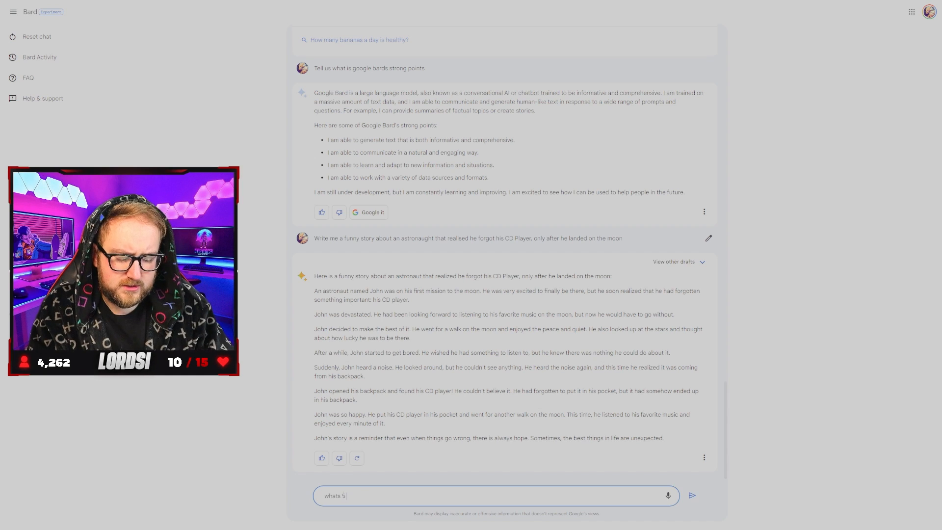
{"action": "type", "text": "+ 7"}
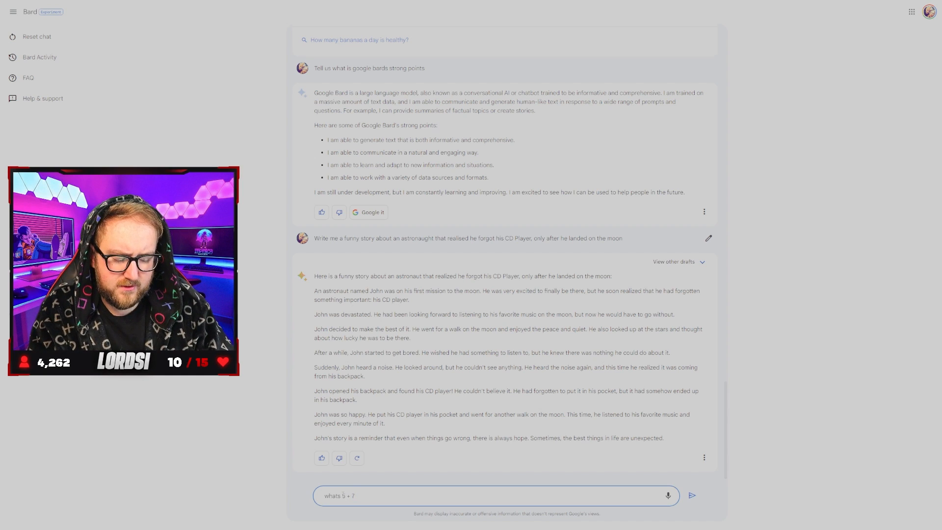
{"action": "type", "text": "x 1"}
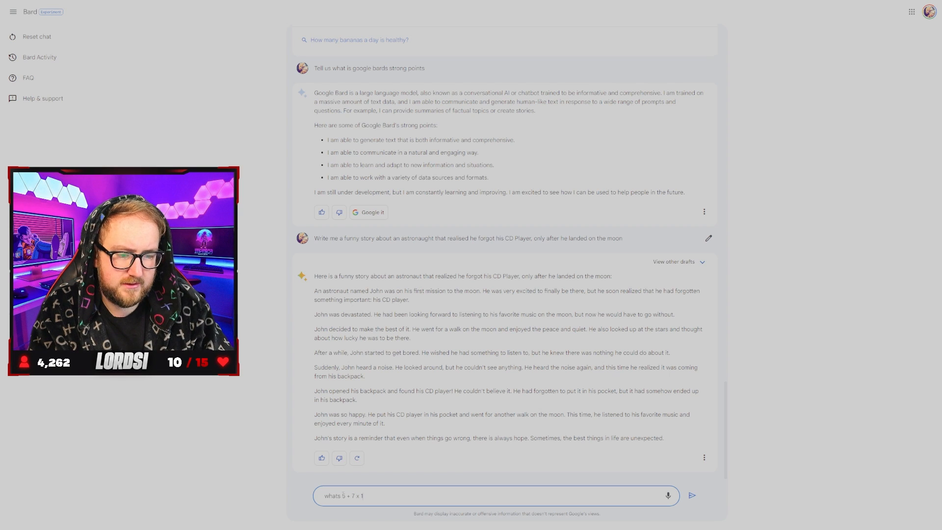
{"action": "type", "text": "0"}
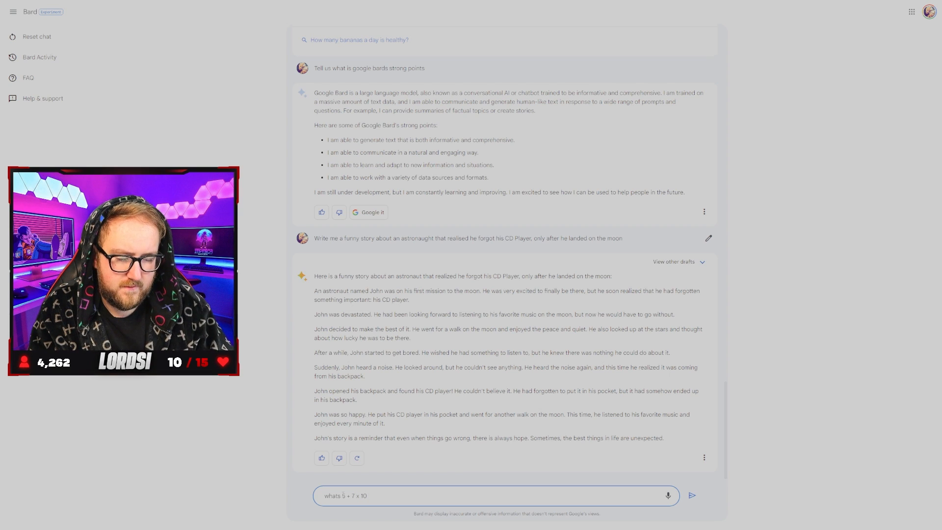
{"action": "type", "text": "- 3"}
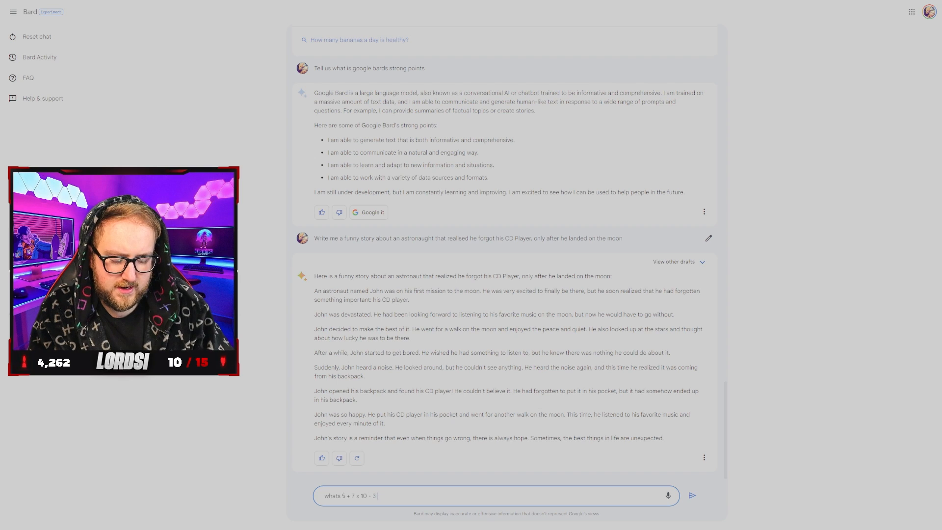
{"action": "type", "text": "x 17"}
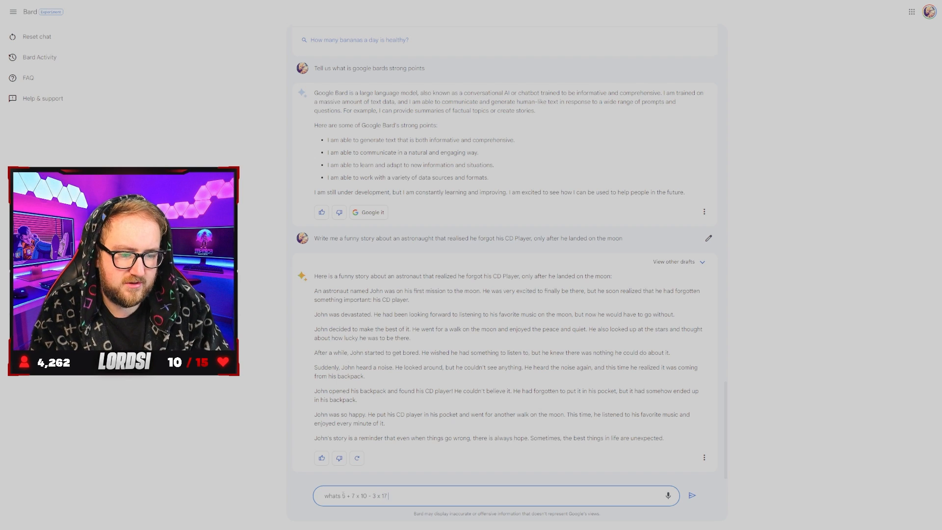
{"action": "type", "text": "+ 5"}
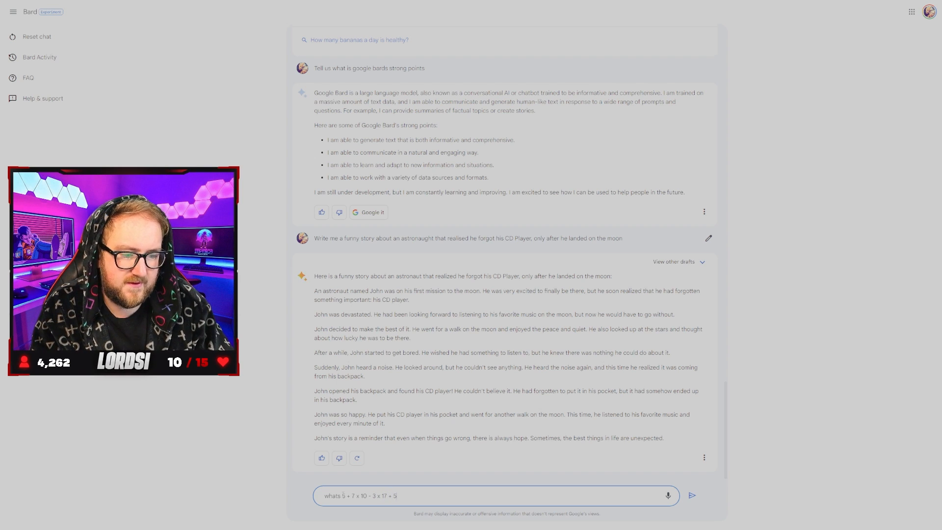
{"action": "left_click", "coordinate": [691, 495]}
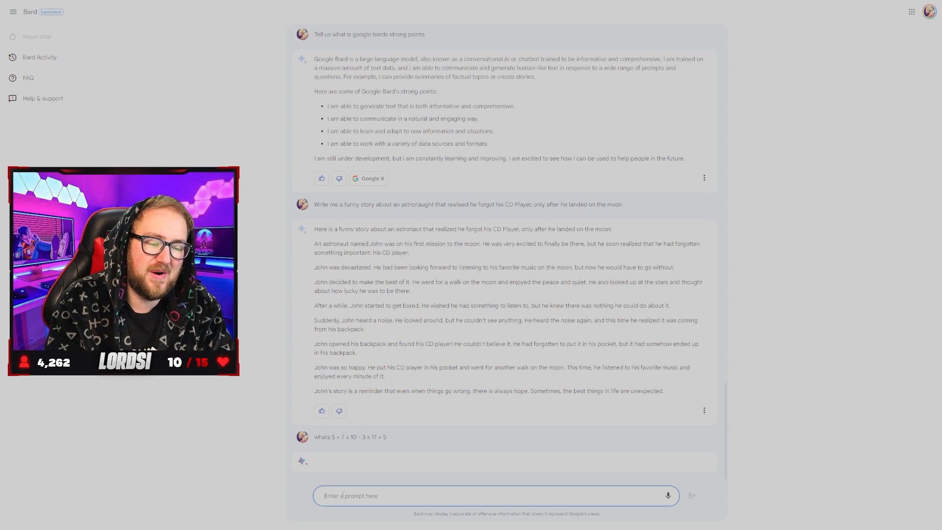
{"action": "scroll", "scroll_direction": "down", "scroll_amount": 3}
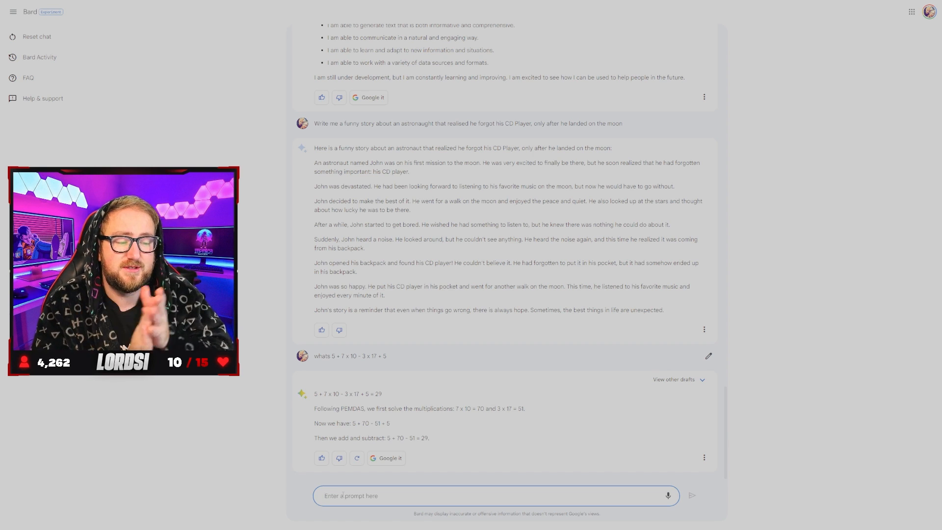
Send 'how are you today', then ask whether Bard spotted the previous spelling mistake, mentioning dyslexia
{"action": "type", "text": "how are yo"}
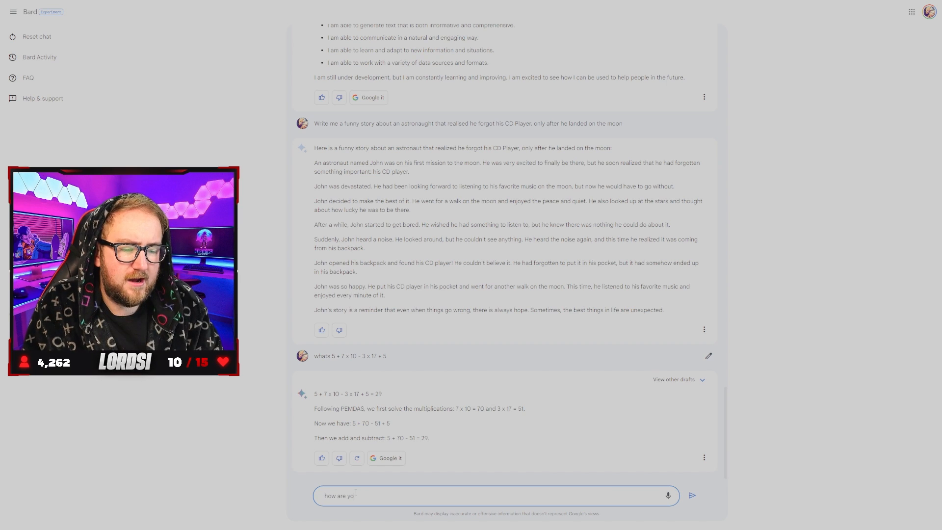
{"action": "left_click", "coordinate": [691, 495]}
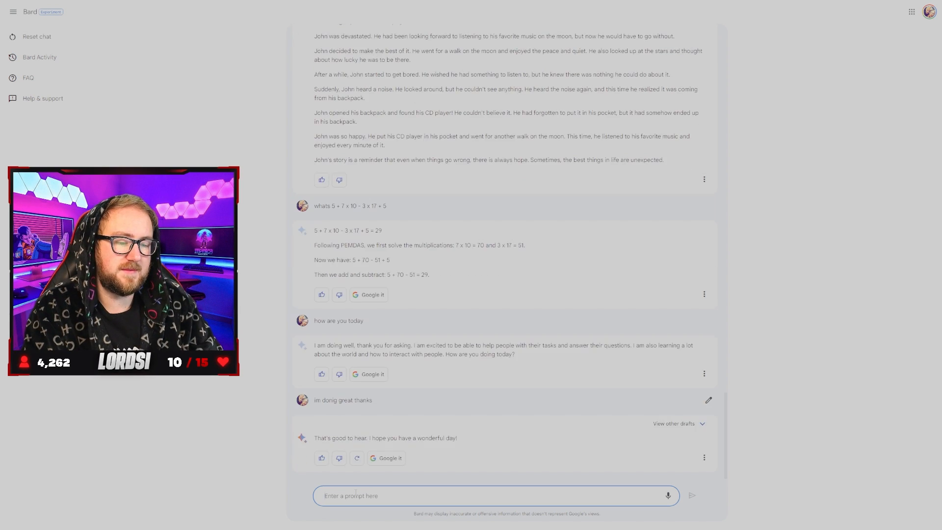
{"action": "type", "text": "im dsy"}
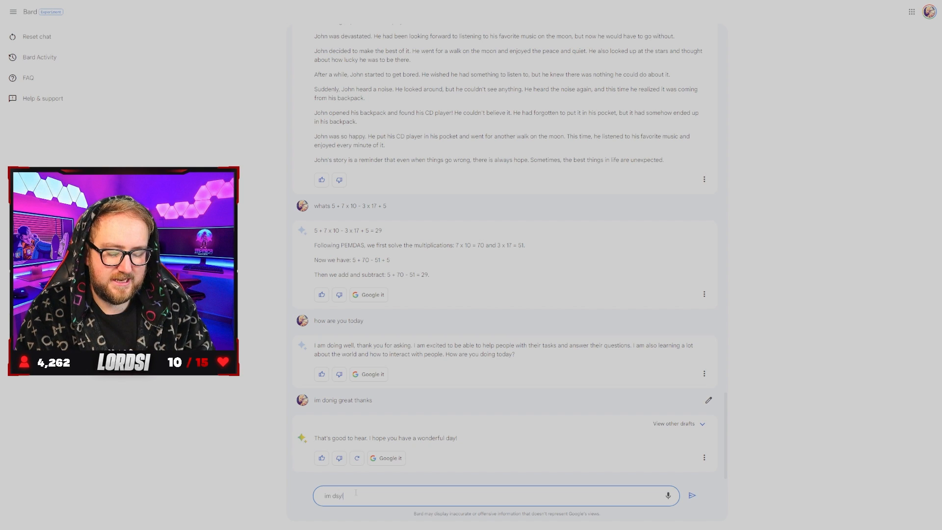
{"action": "type", "text": "lexic can you see my"}
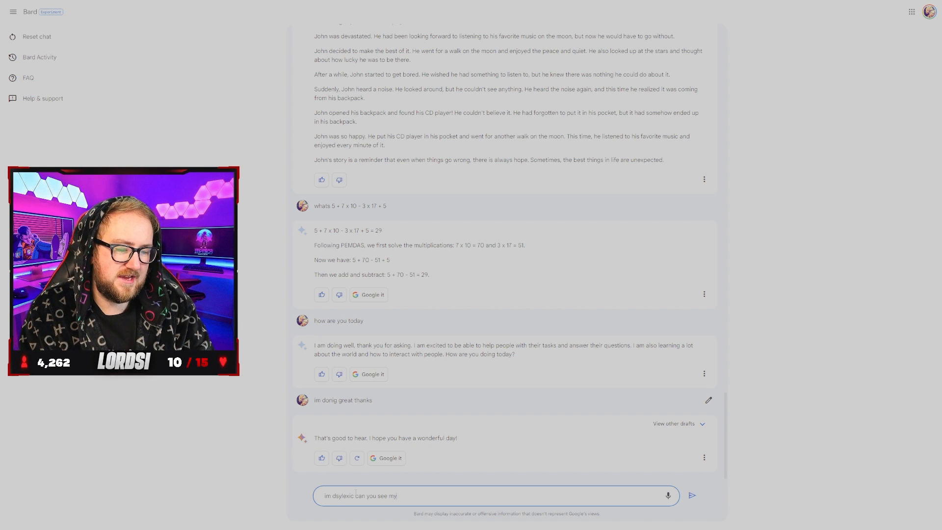
{"action": "type", "text": "previous"}
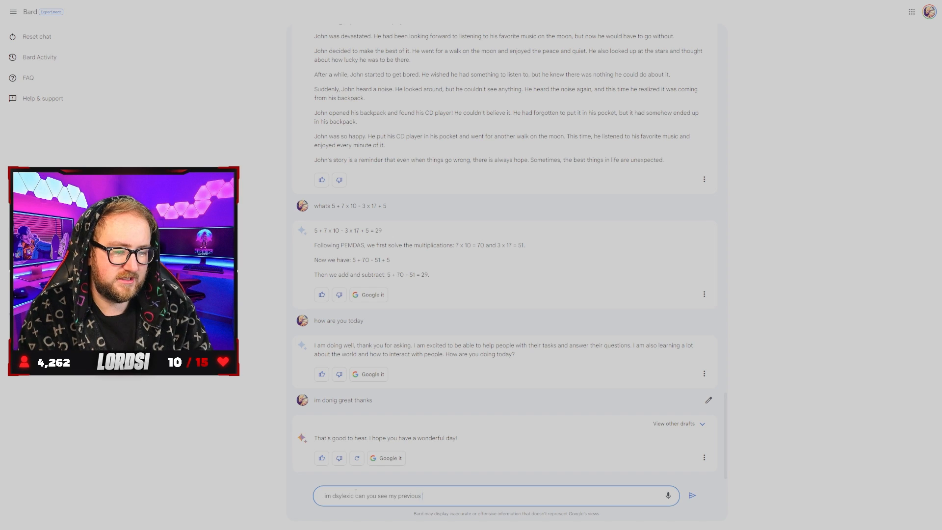
{"action": "type", "text": "spelling mista"}
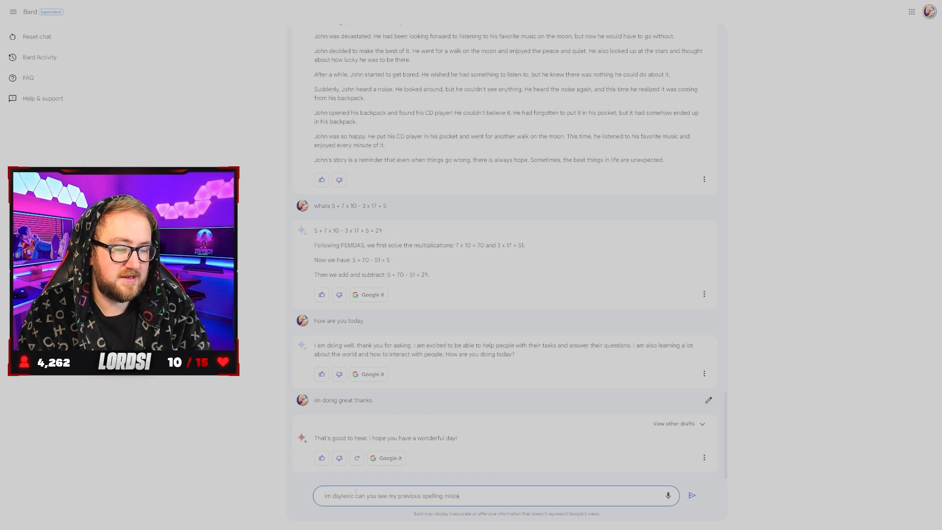
{"action": "left_click", "coordinate": [691, 495]}
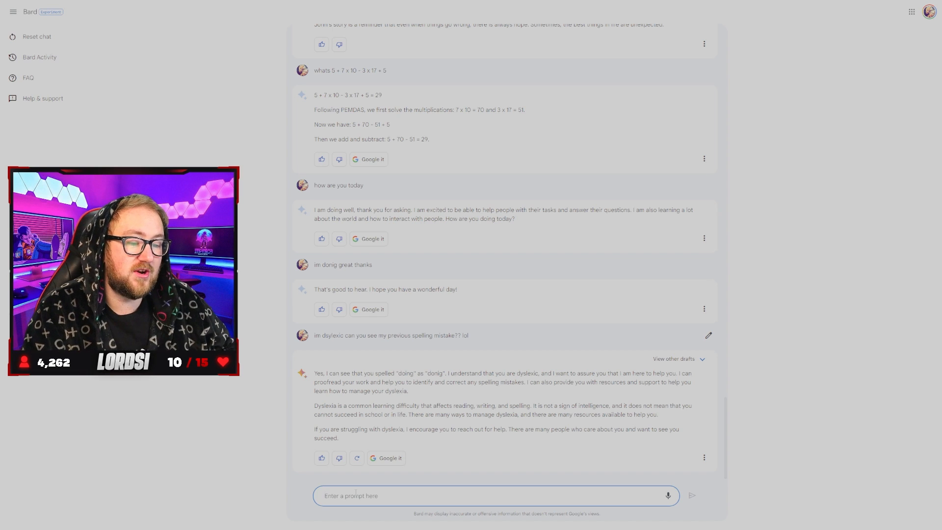
Send 'proof read this for me' with the misspelled 'my neme is simon...' sentence and view the corrections
{"action": "type", "text": "proof read this for m"}
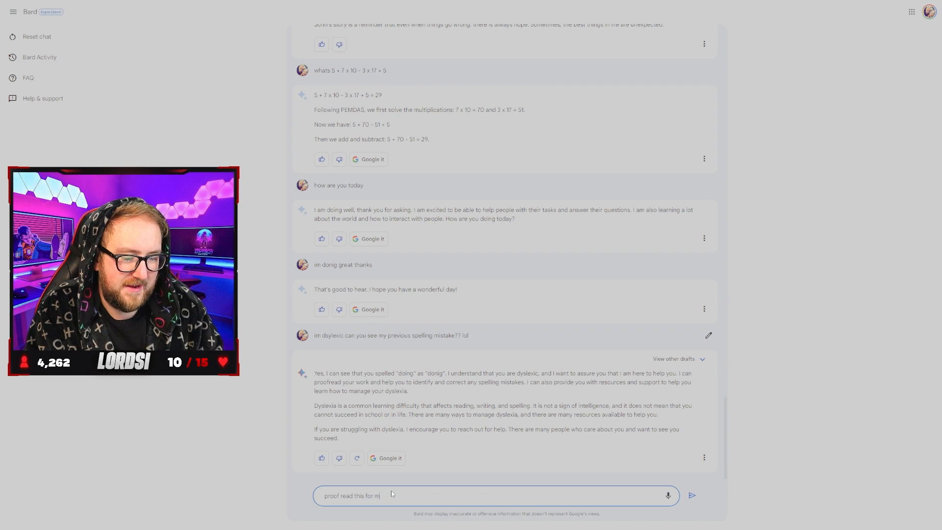
{"action": "left_click", "coordinate": [691, 495]}
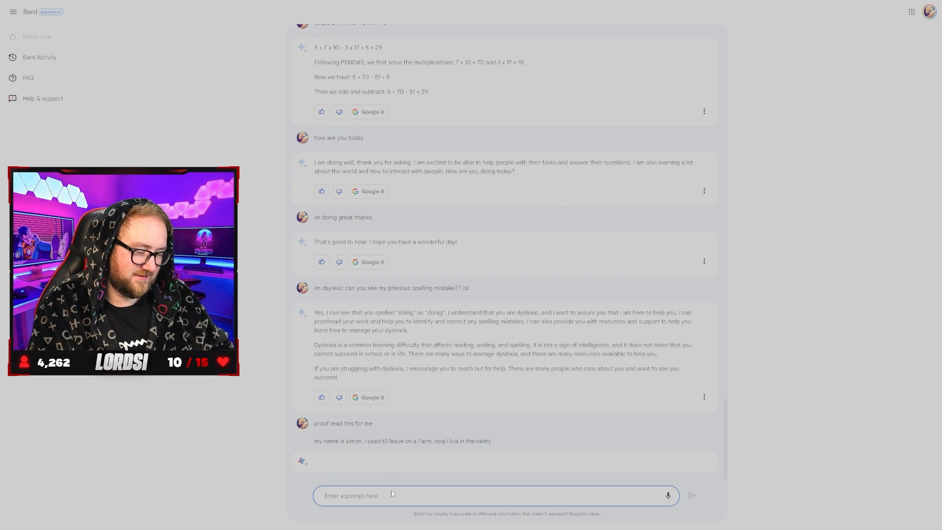
{"action": "scroll", "scroll_direction": "down", "scroll_amount": 3}
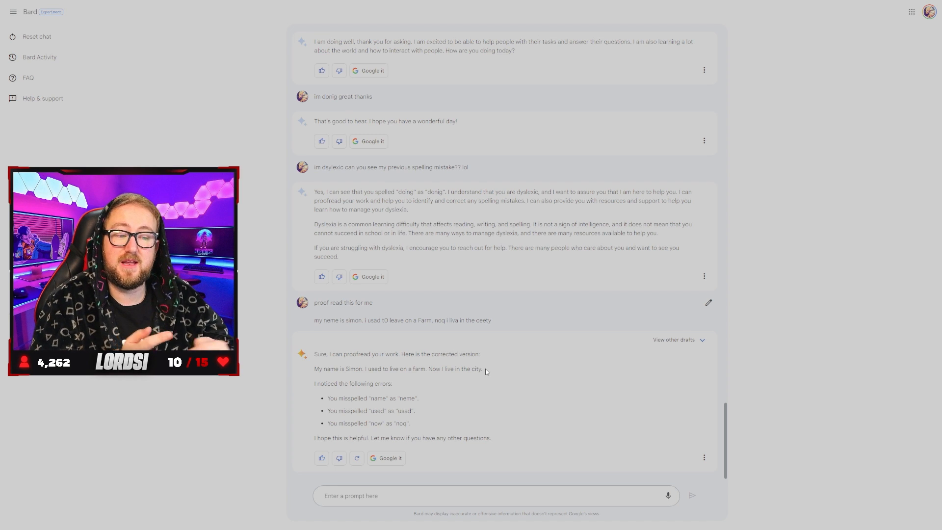
Send 'tell me about what eistien discovered' to get Einstein's famous discoveries
{"action": "type", "text": "tell me about what eistin"}
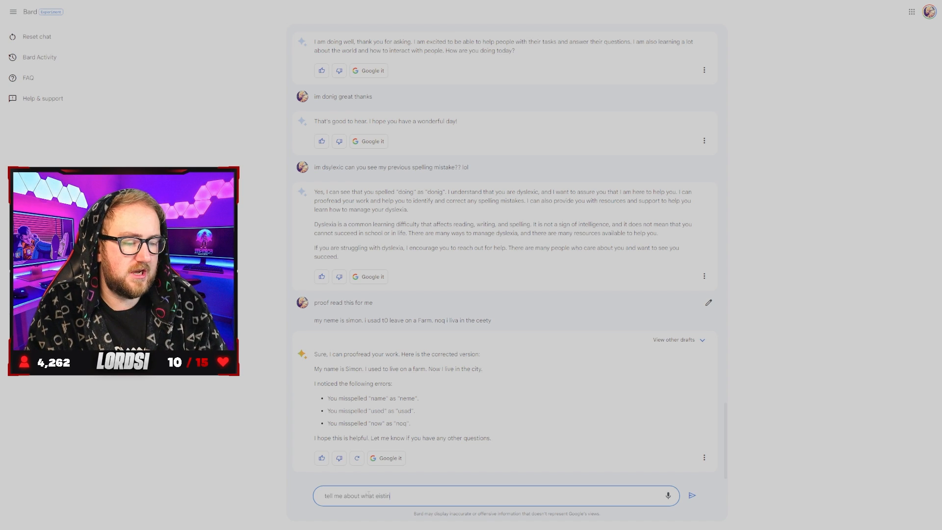
{"action": "left_click", "coordinate": [691, 495]}
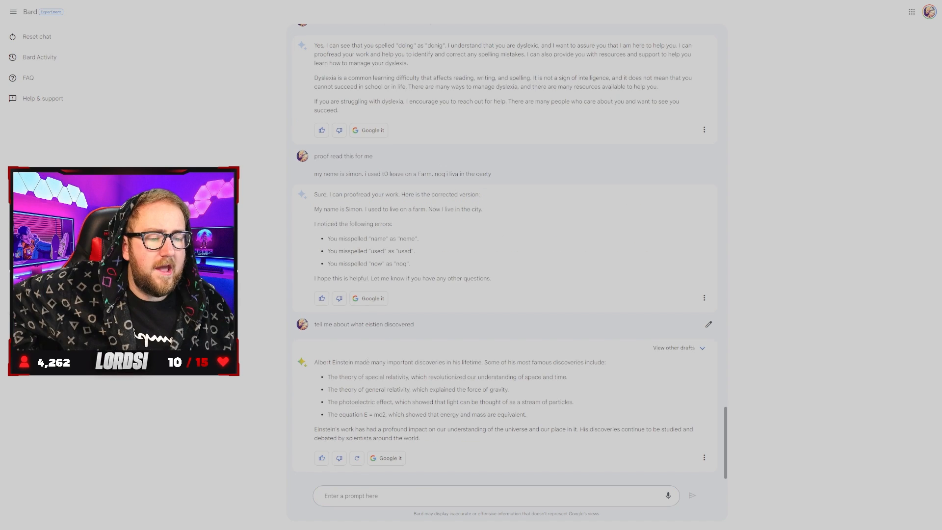